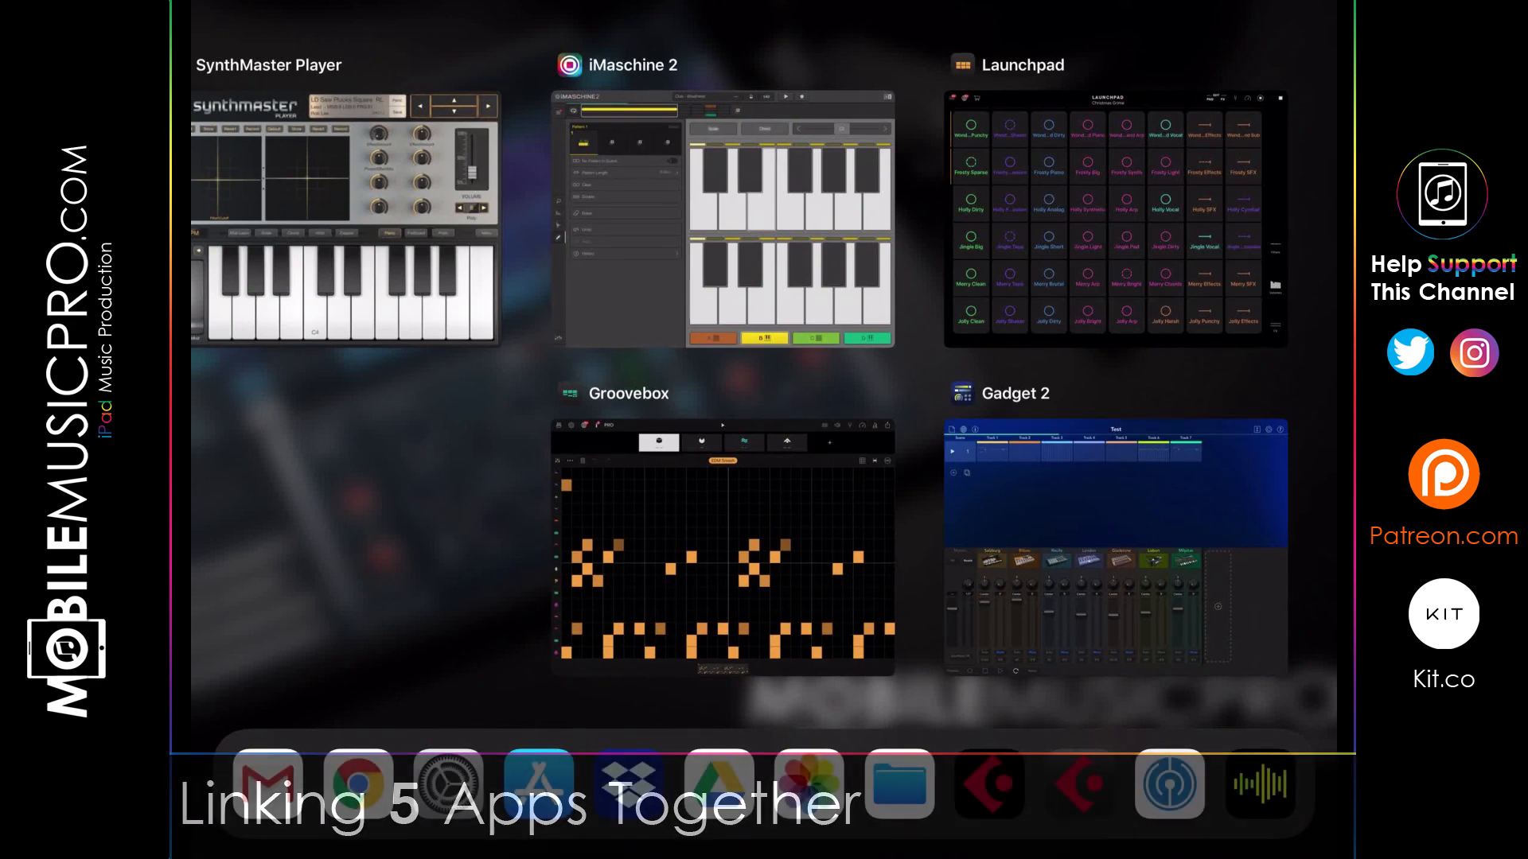
# Bring Launchpad forward, confirm Ableton Link shows Enabled in Settings, then close Settings.
pyautogui.click(1114, 216)
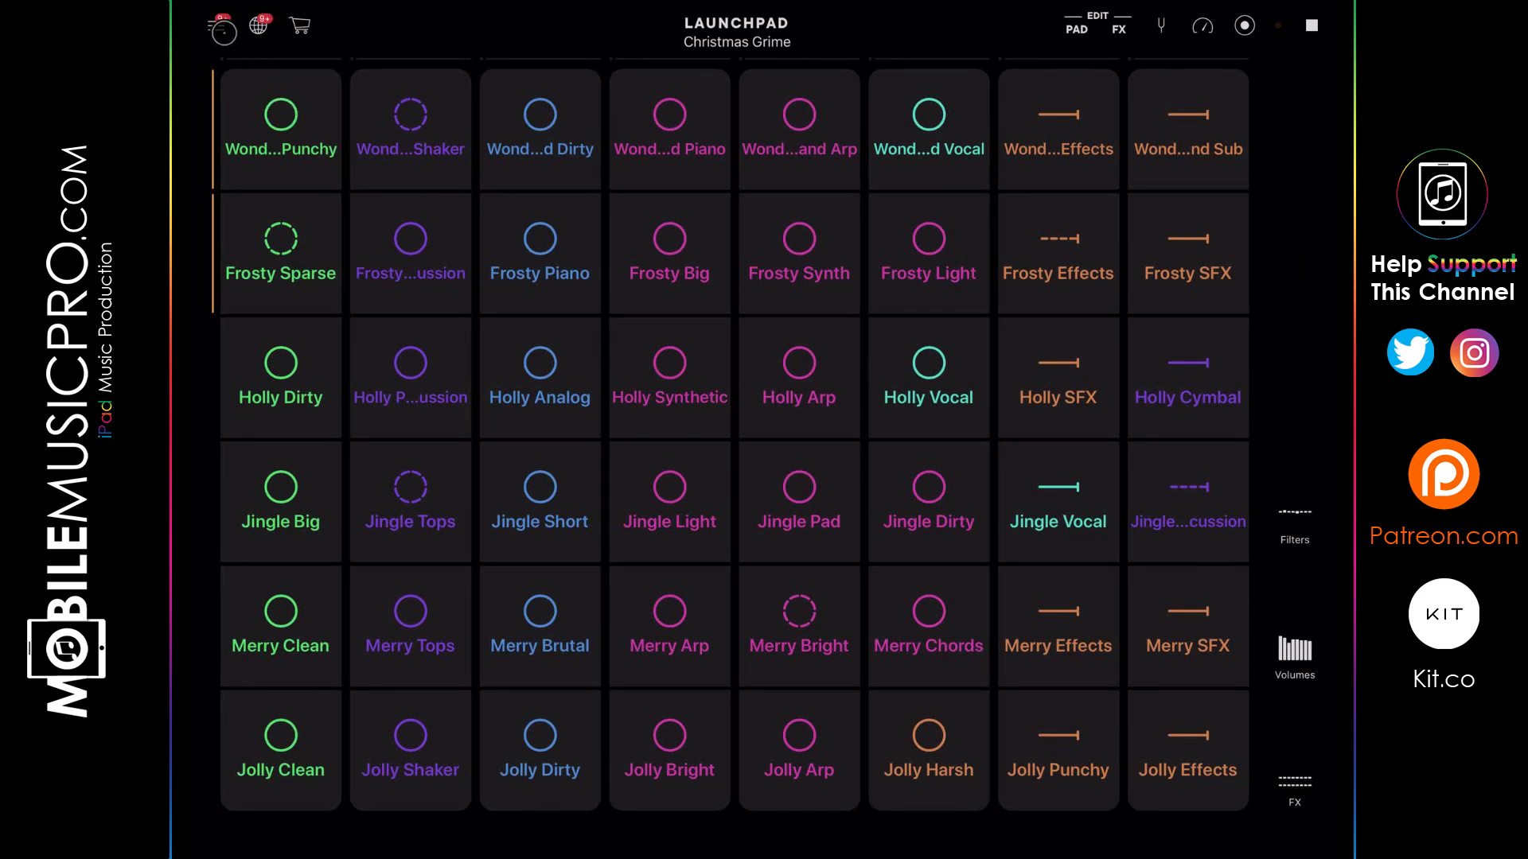
pyautogui.click(221, 26)
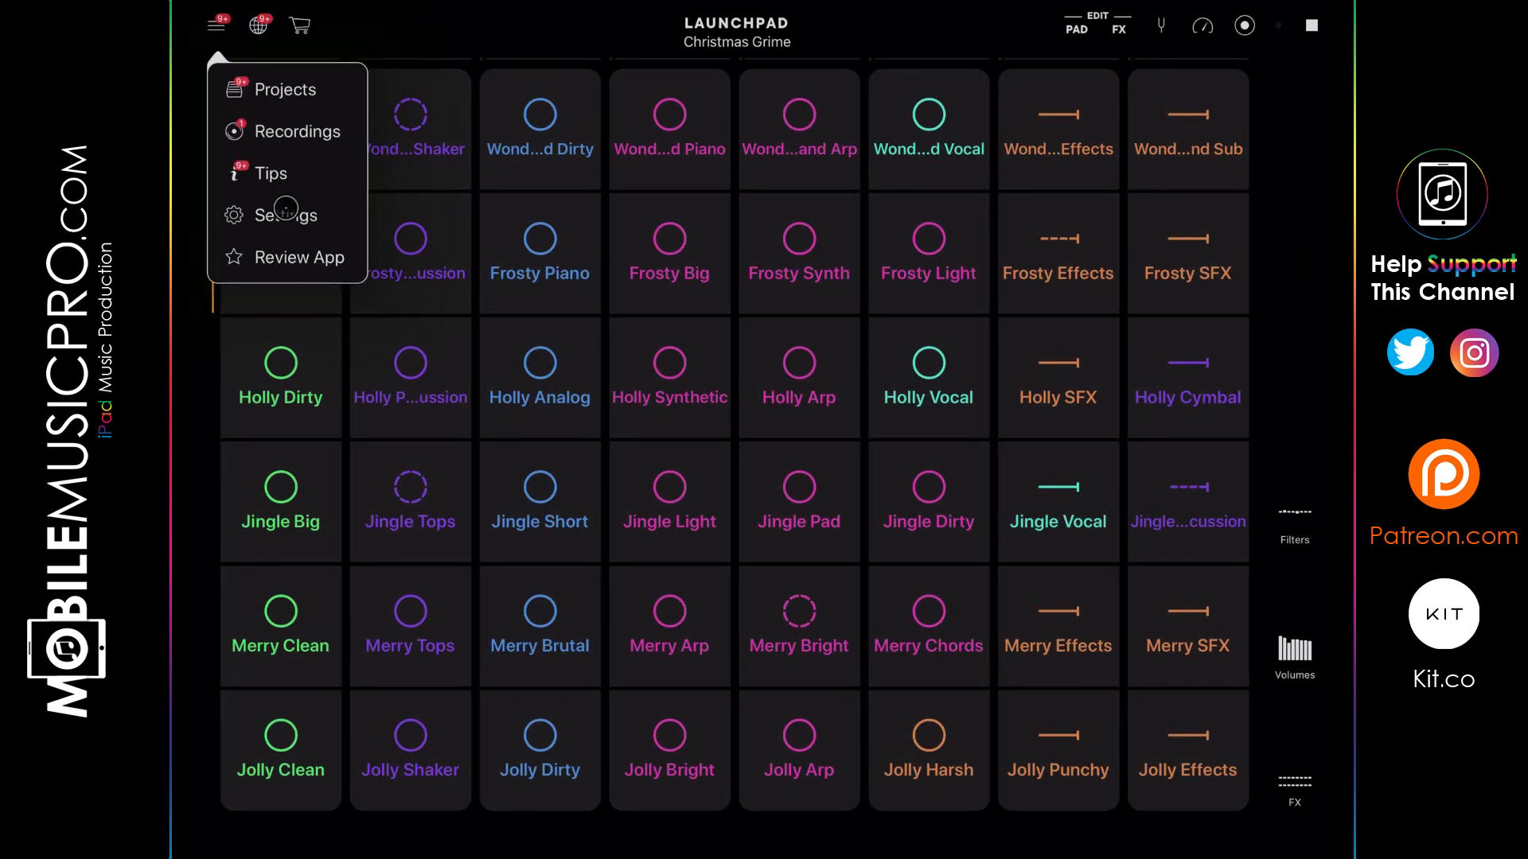
pyautogui.click(288, 214)
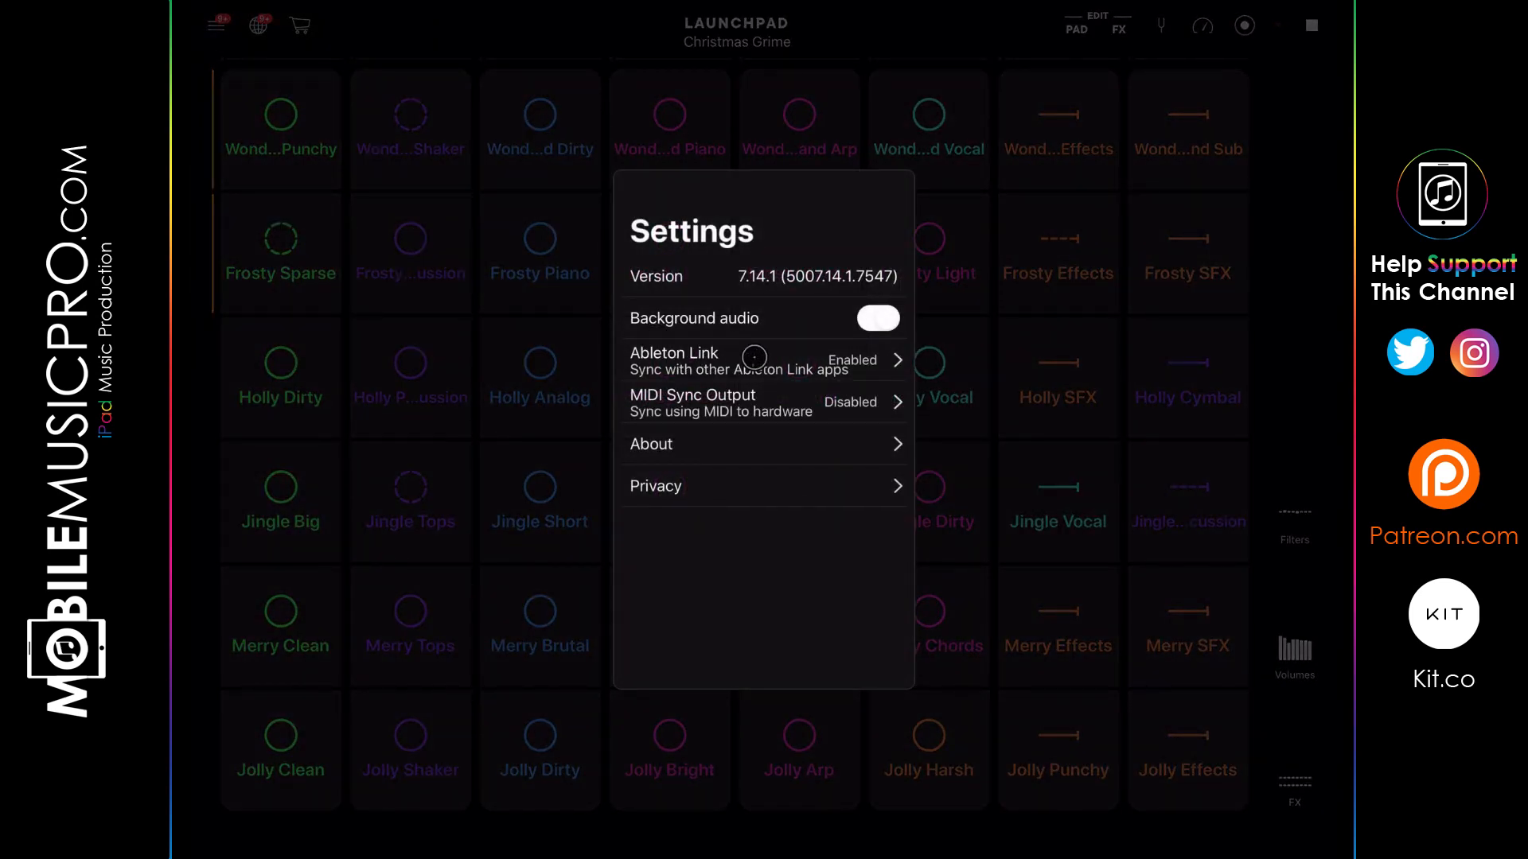
pyautogui.click(762, 362)
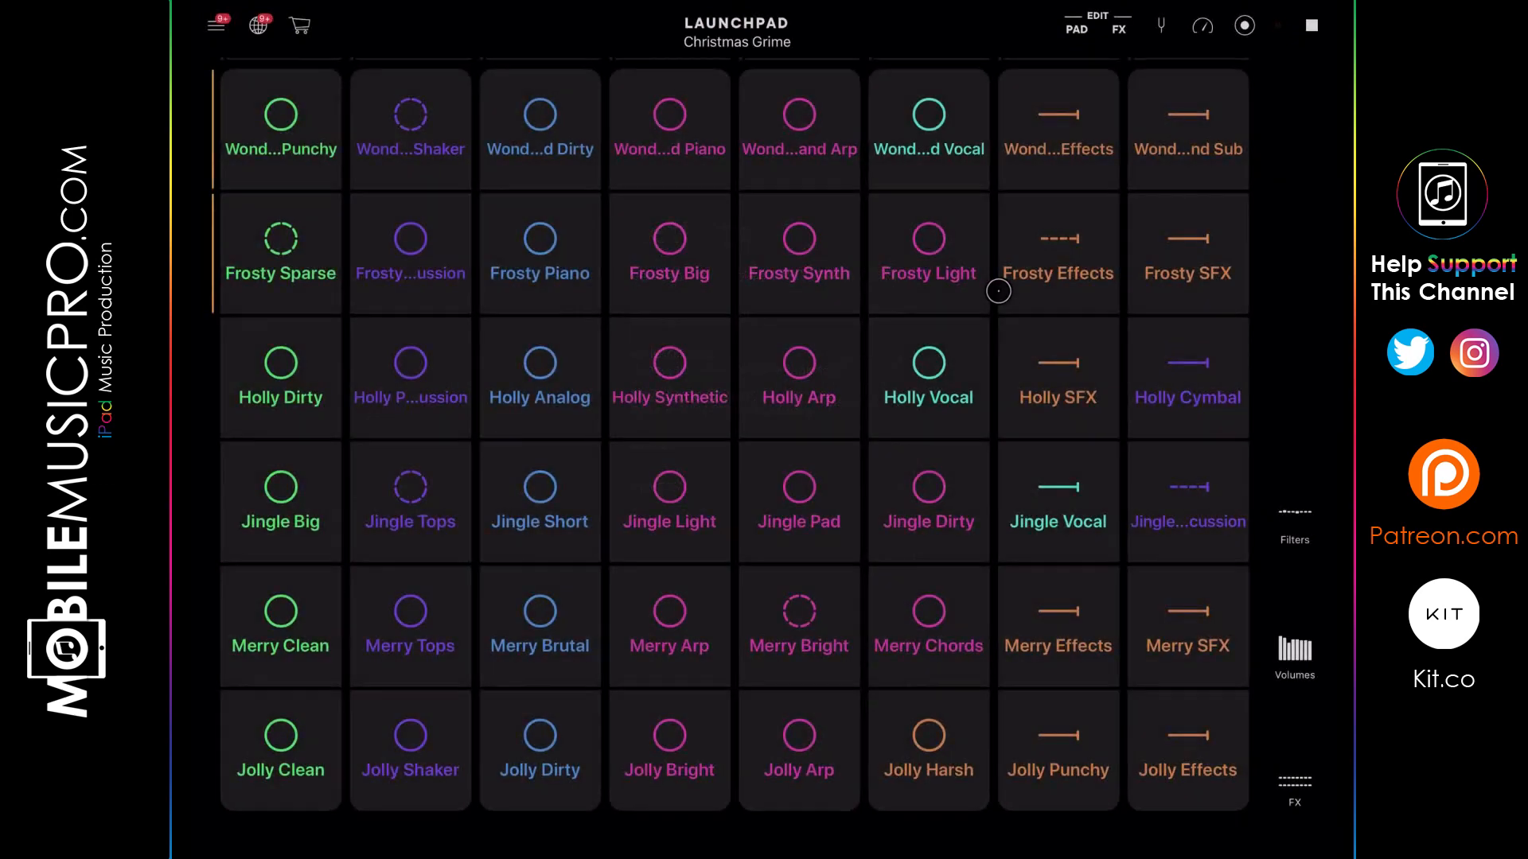
pyautogui.moveTo(1135, 202)
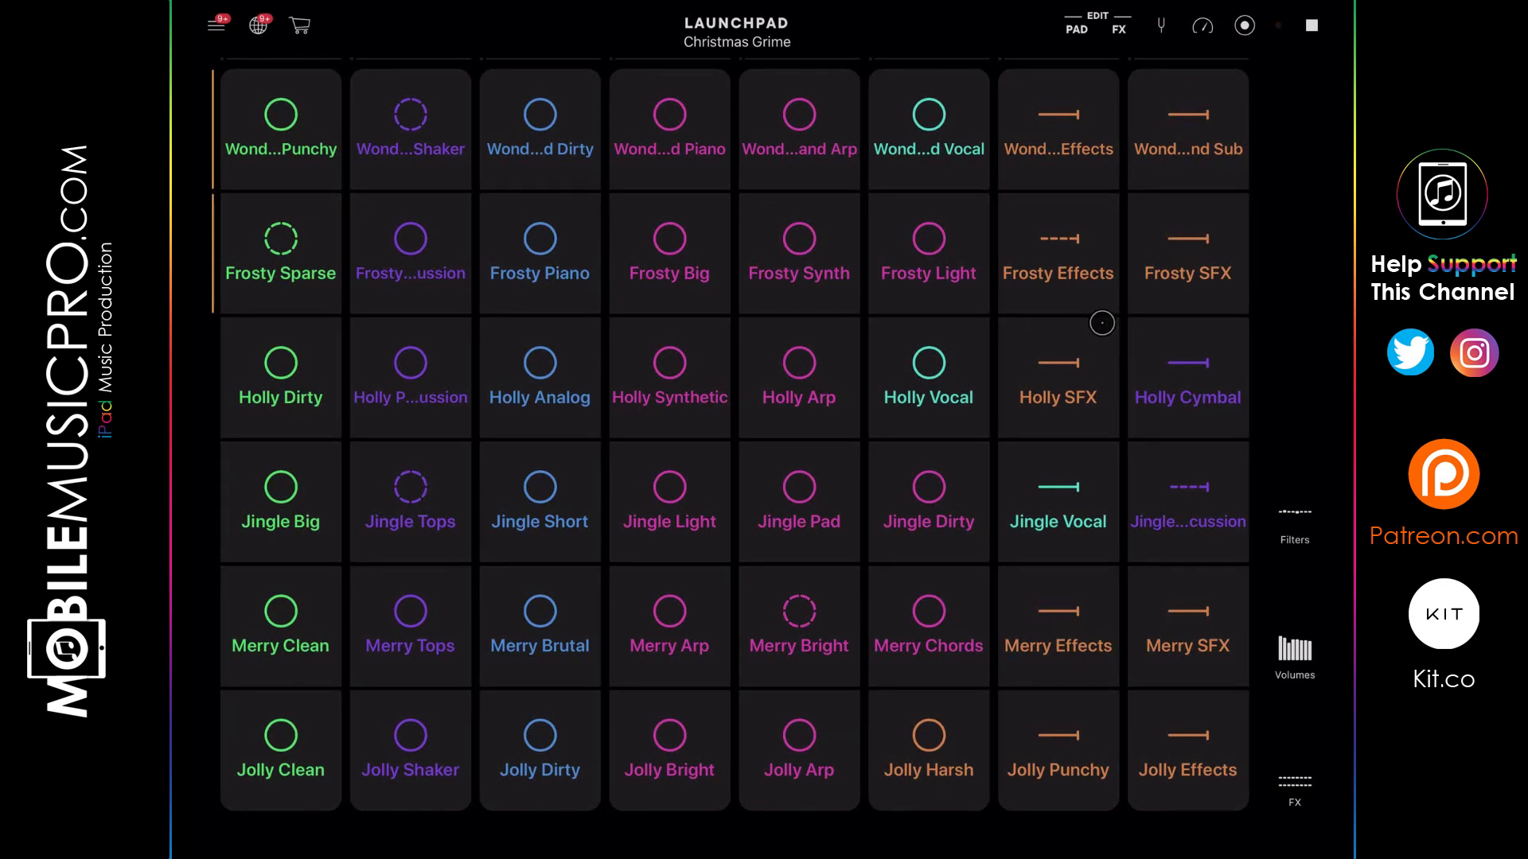
pyautogui.moveTo(1121, 296)
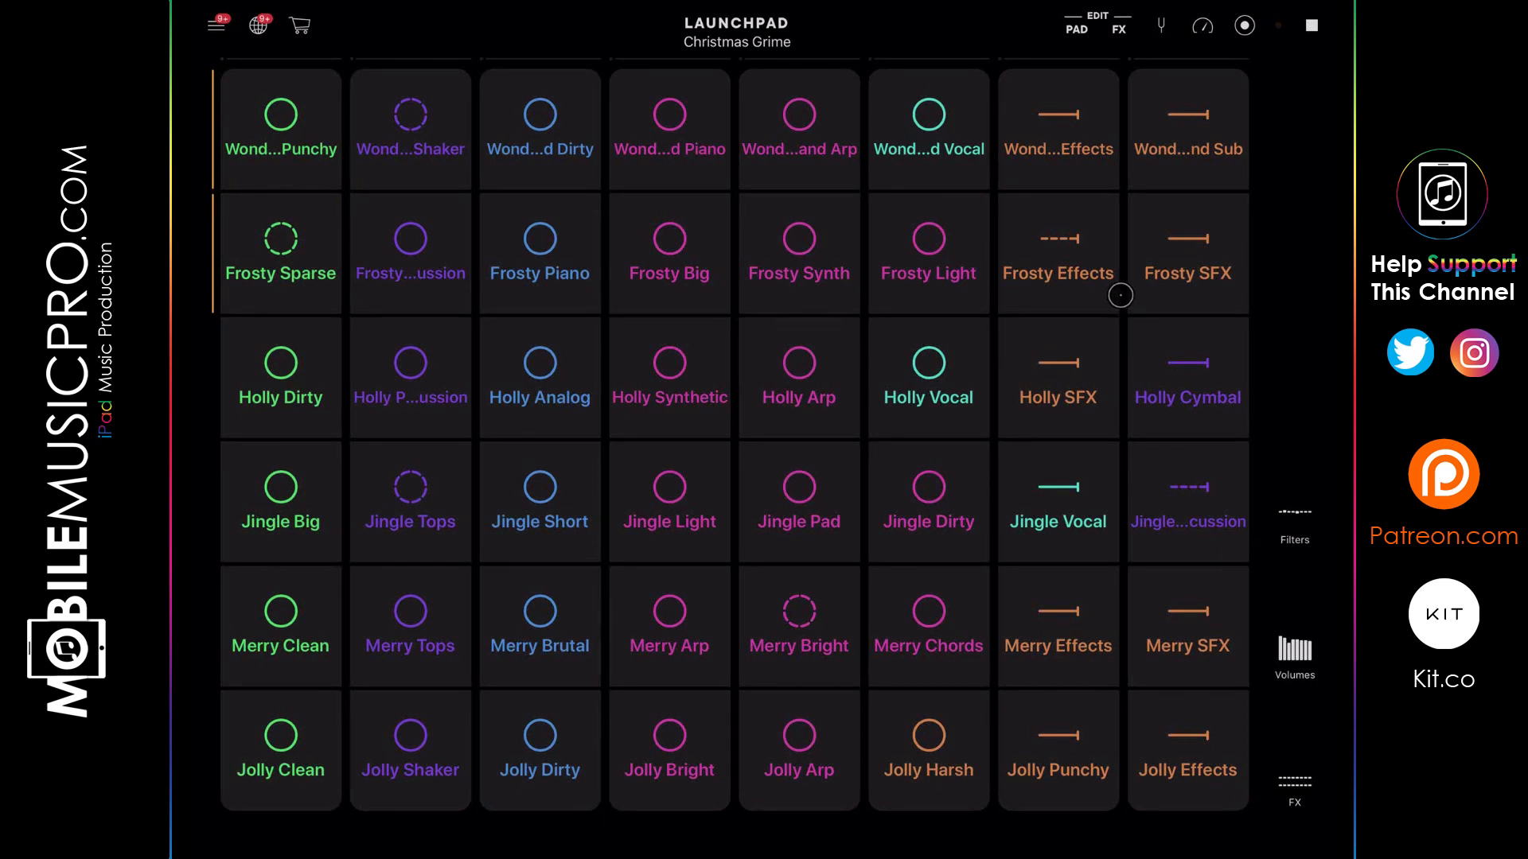
pyautogui.click(1202, 26)
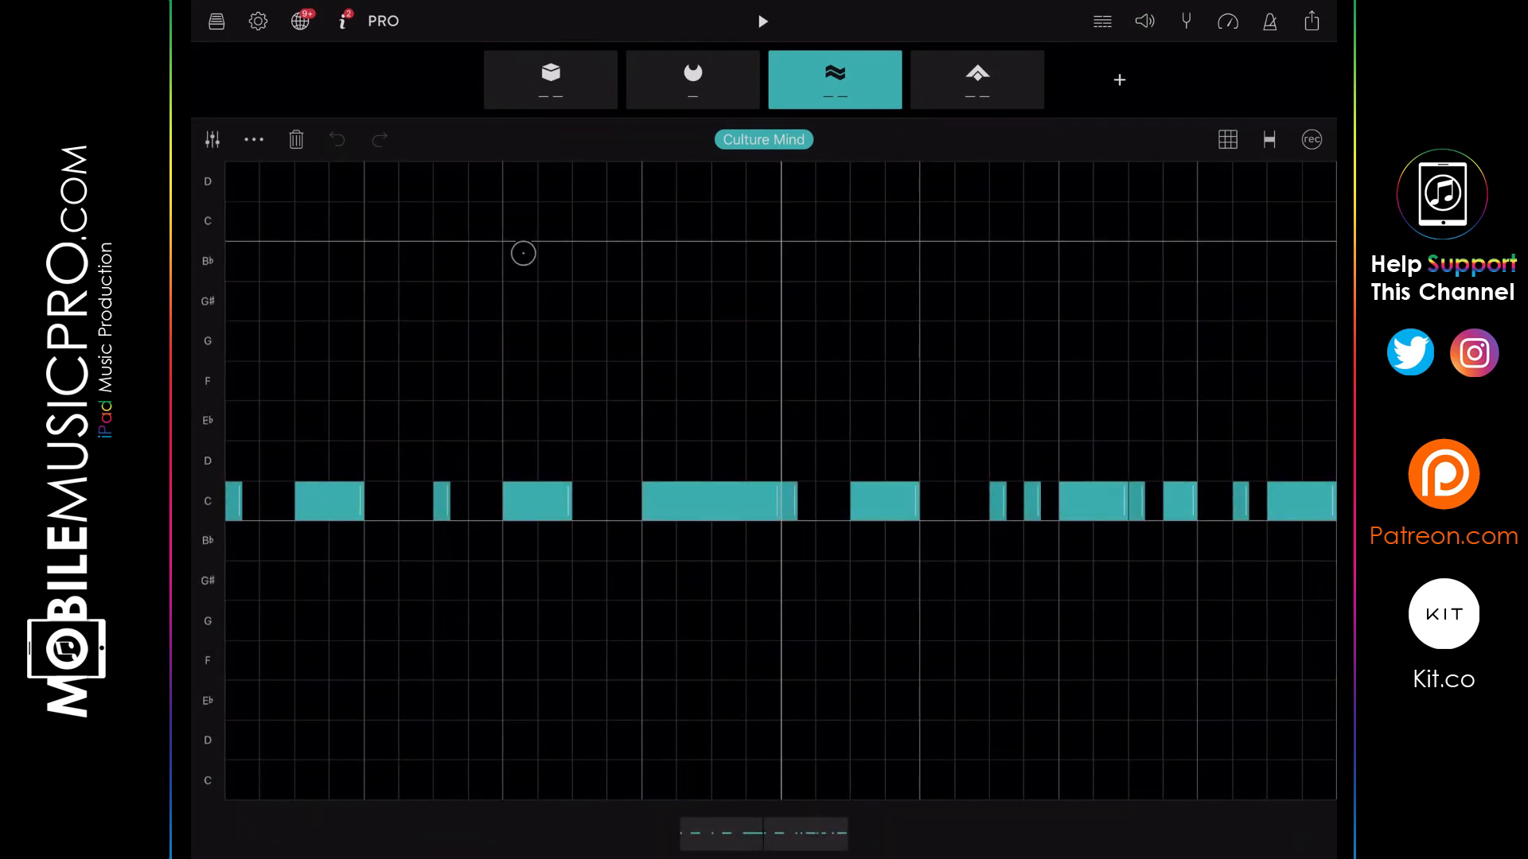
# Open Groovebox's gear settings and view the Ableton Link row showing sync enabled.
pyautogui.click(258, 21)
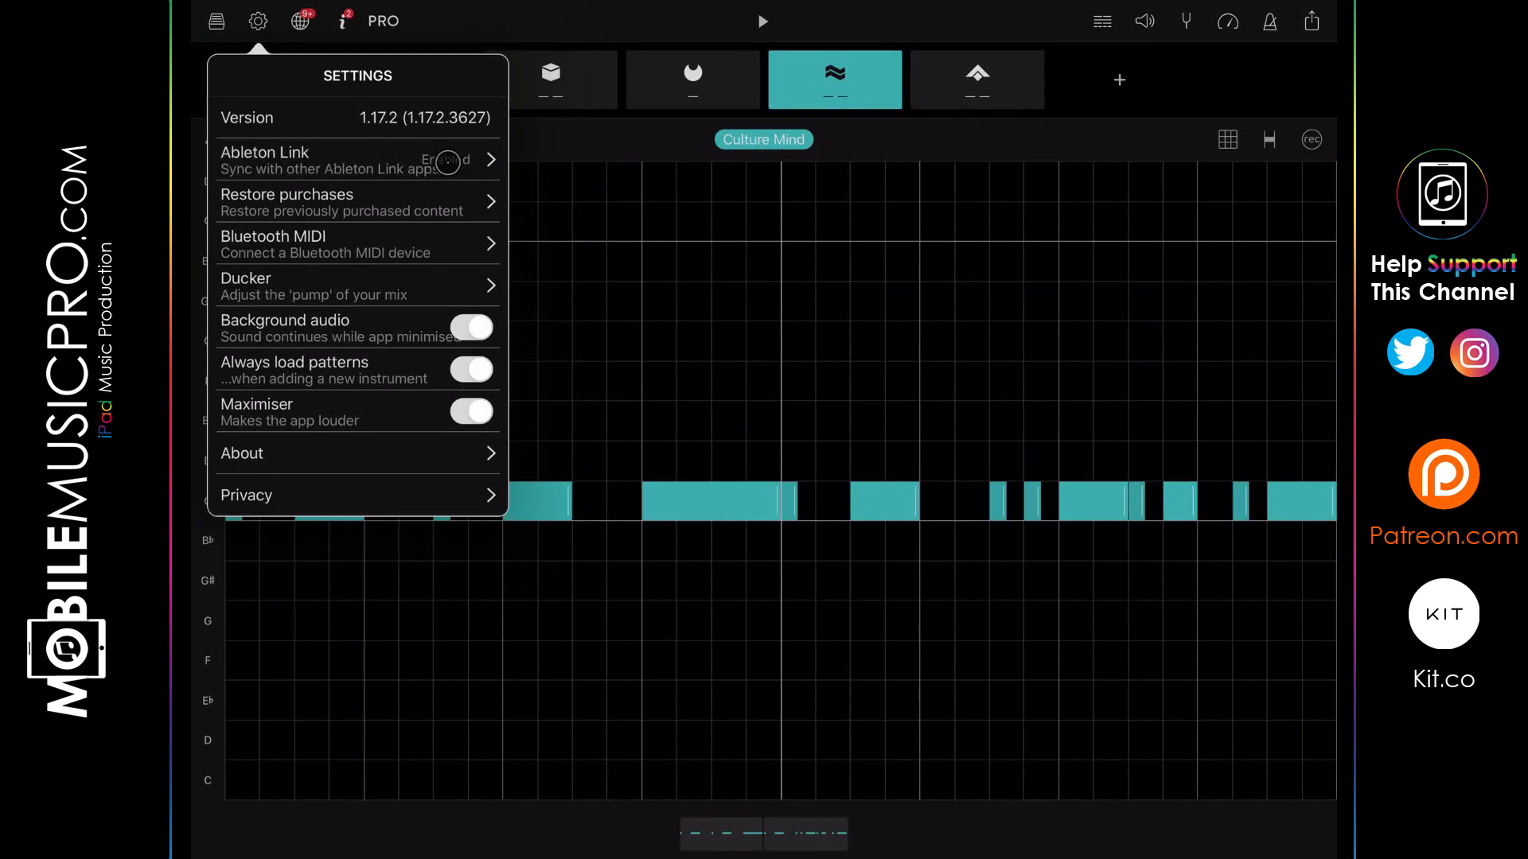
pyautogui.click(355, 159)
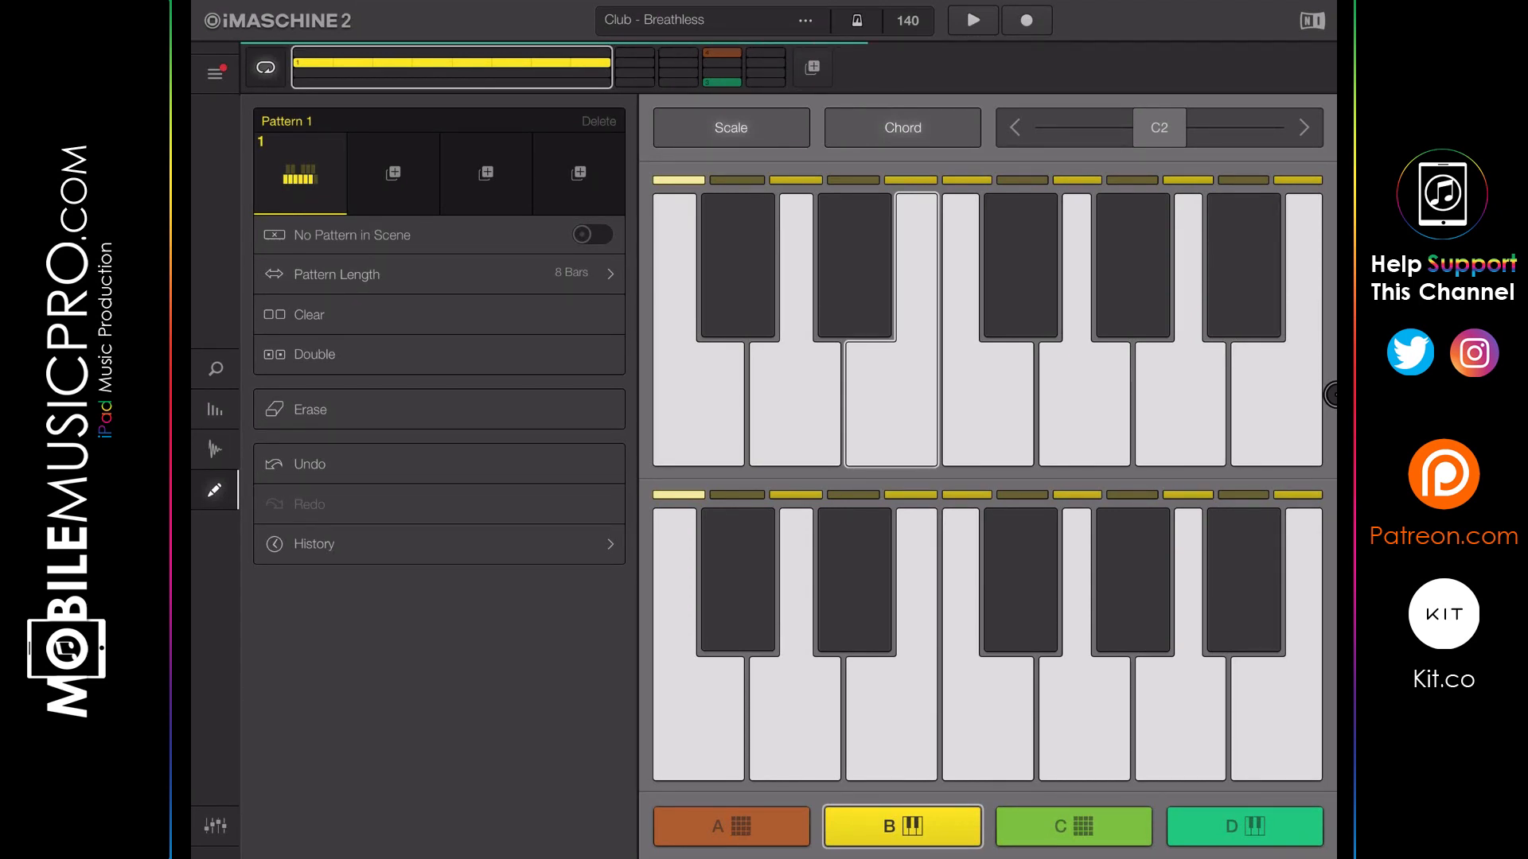
# From the 140 tempo field, view the Ableton Link page showing Link on and 4 connected apps.
pyautogui.click(909, 19)
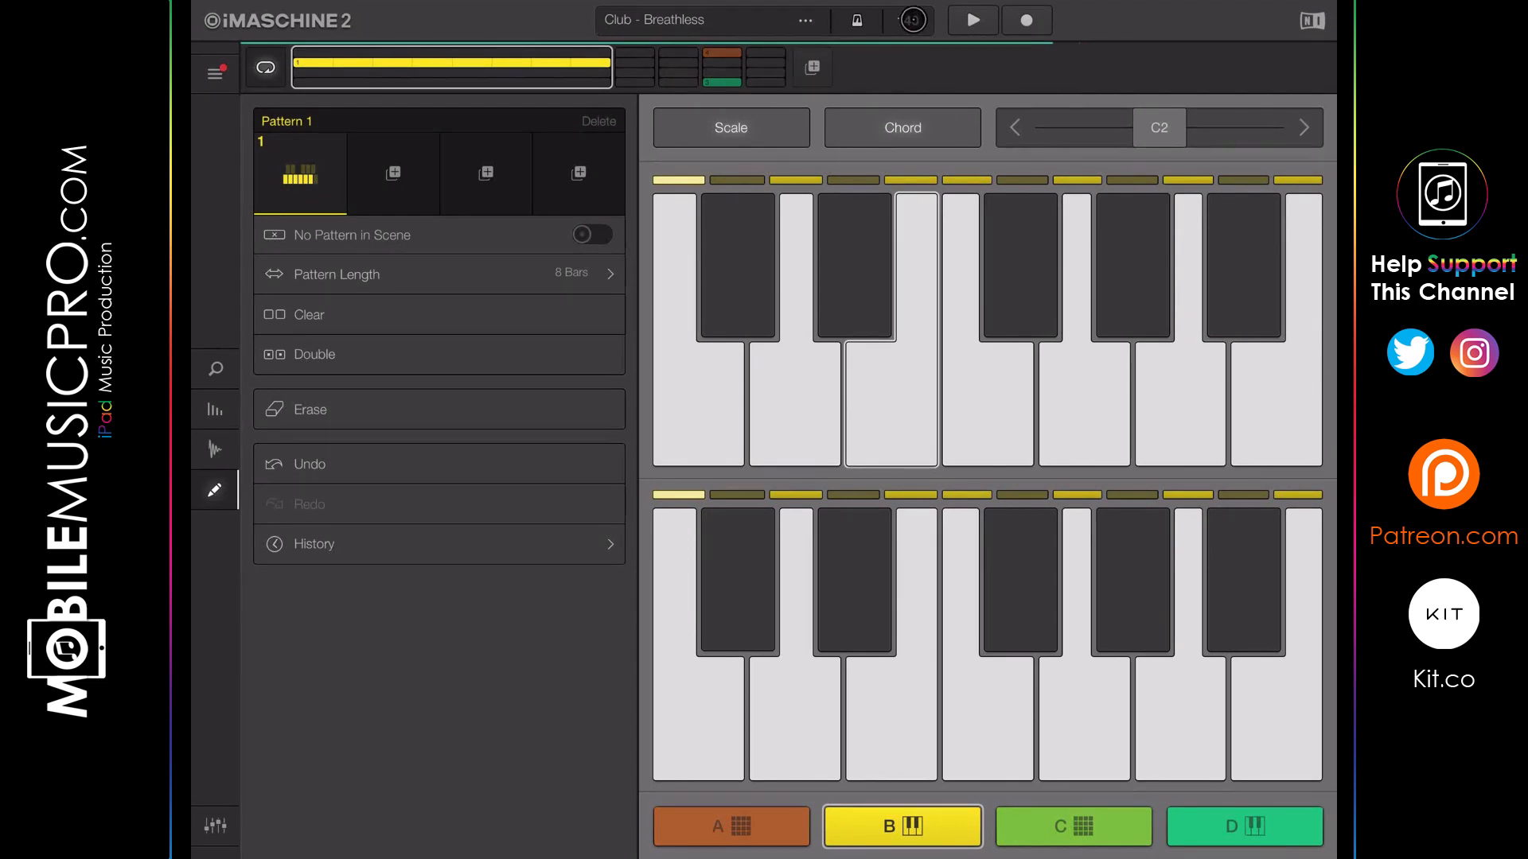
pyautogui.click(909, 19)
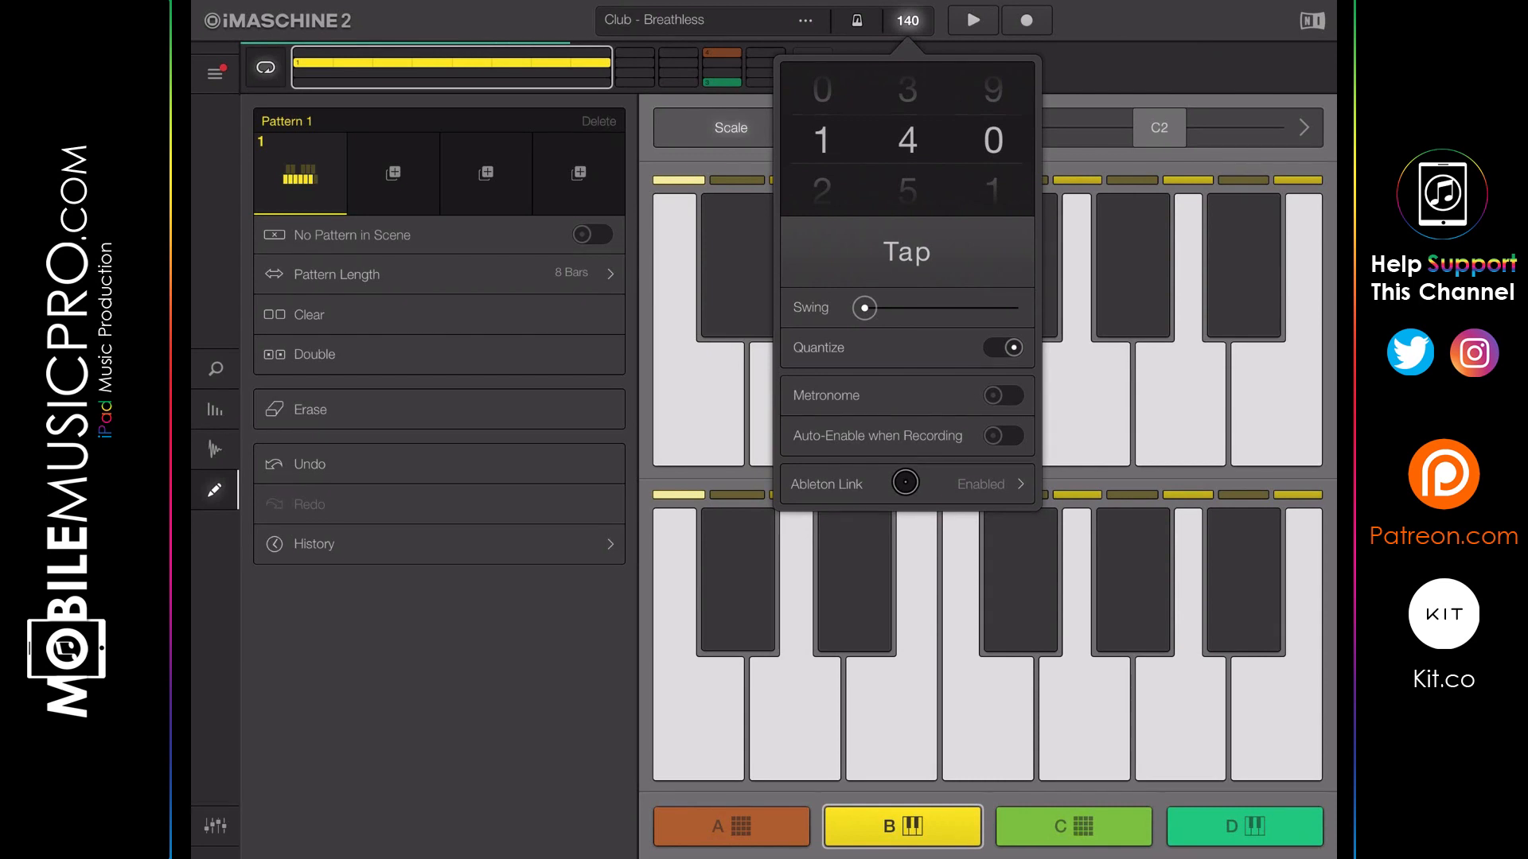
pyautogui.click(979, 484)
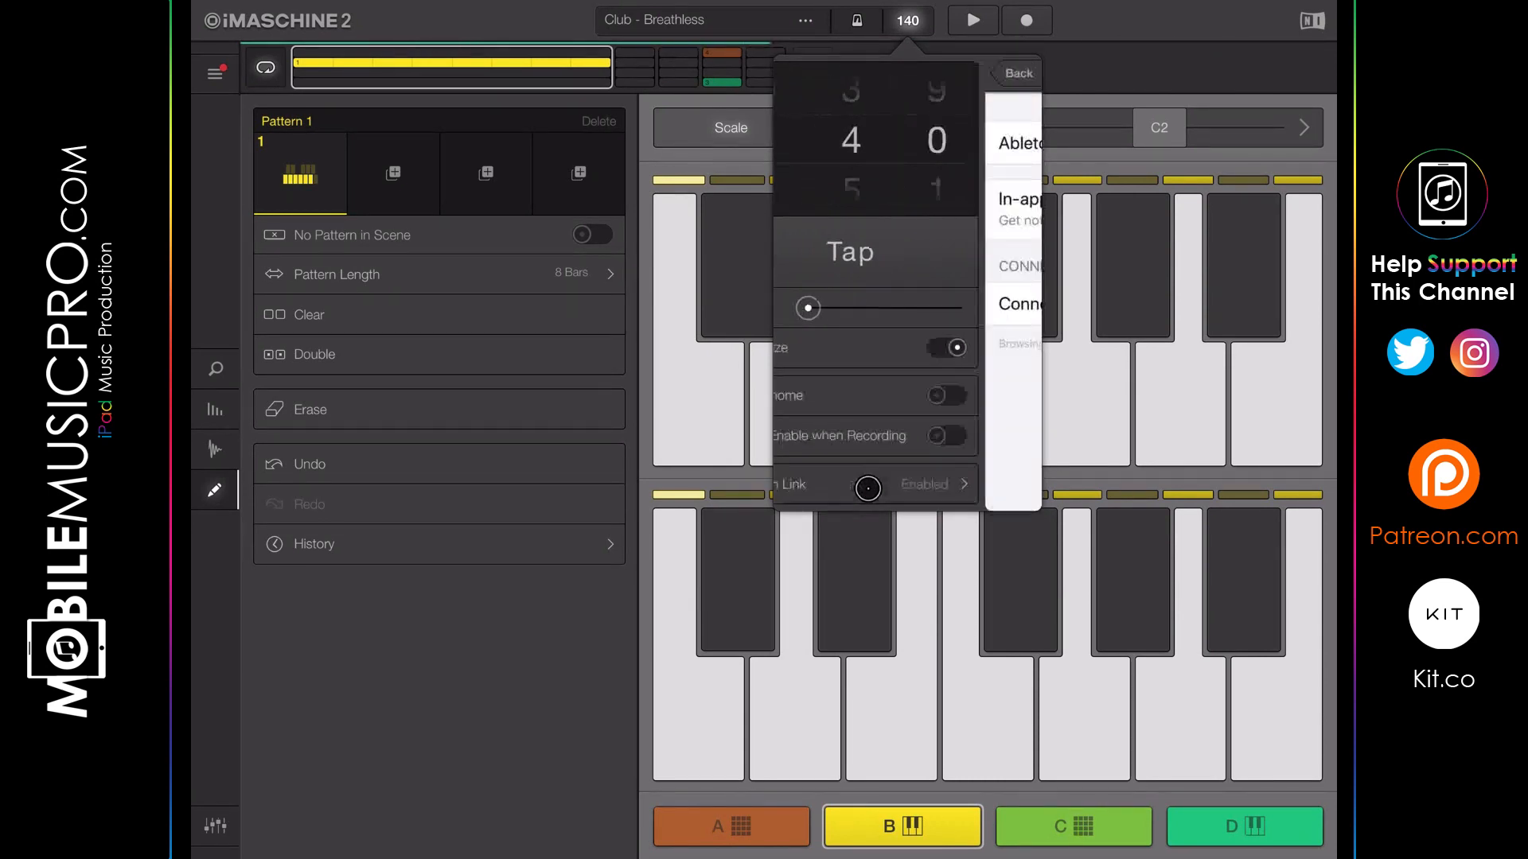
pyautogui.click(1017, 143)
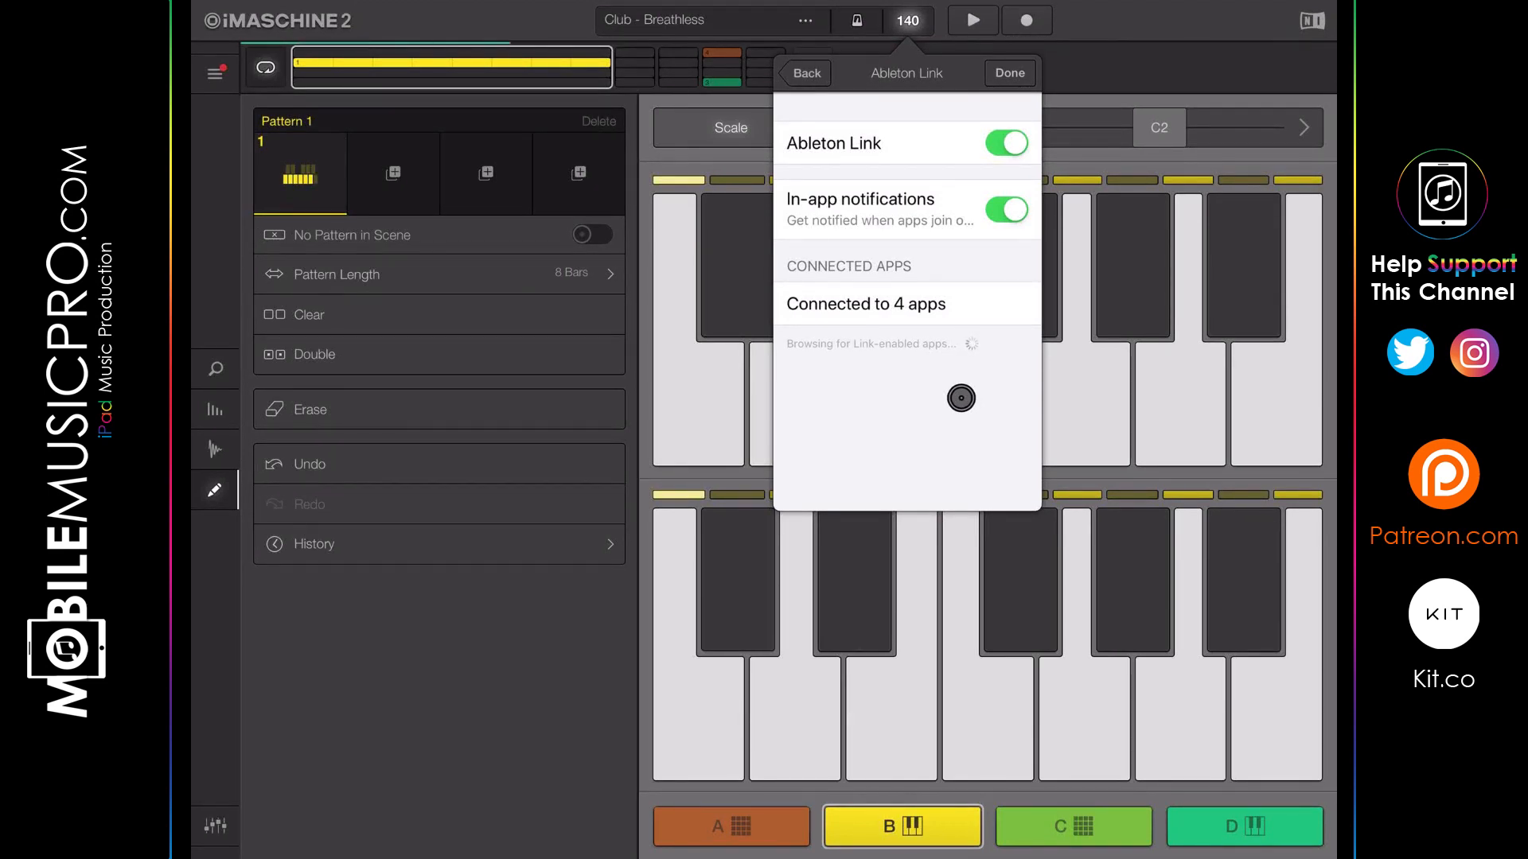
pyautogui.click(1009, 71)
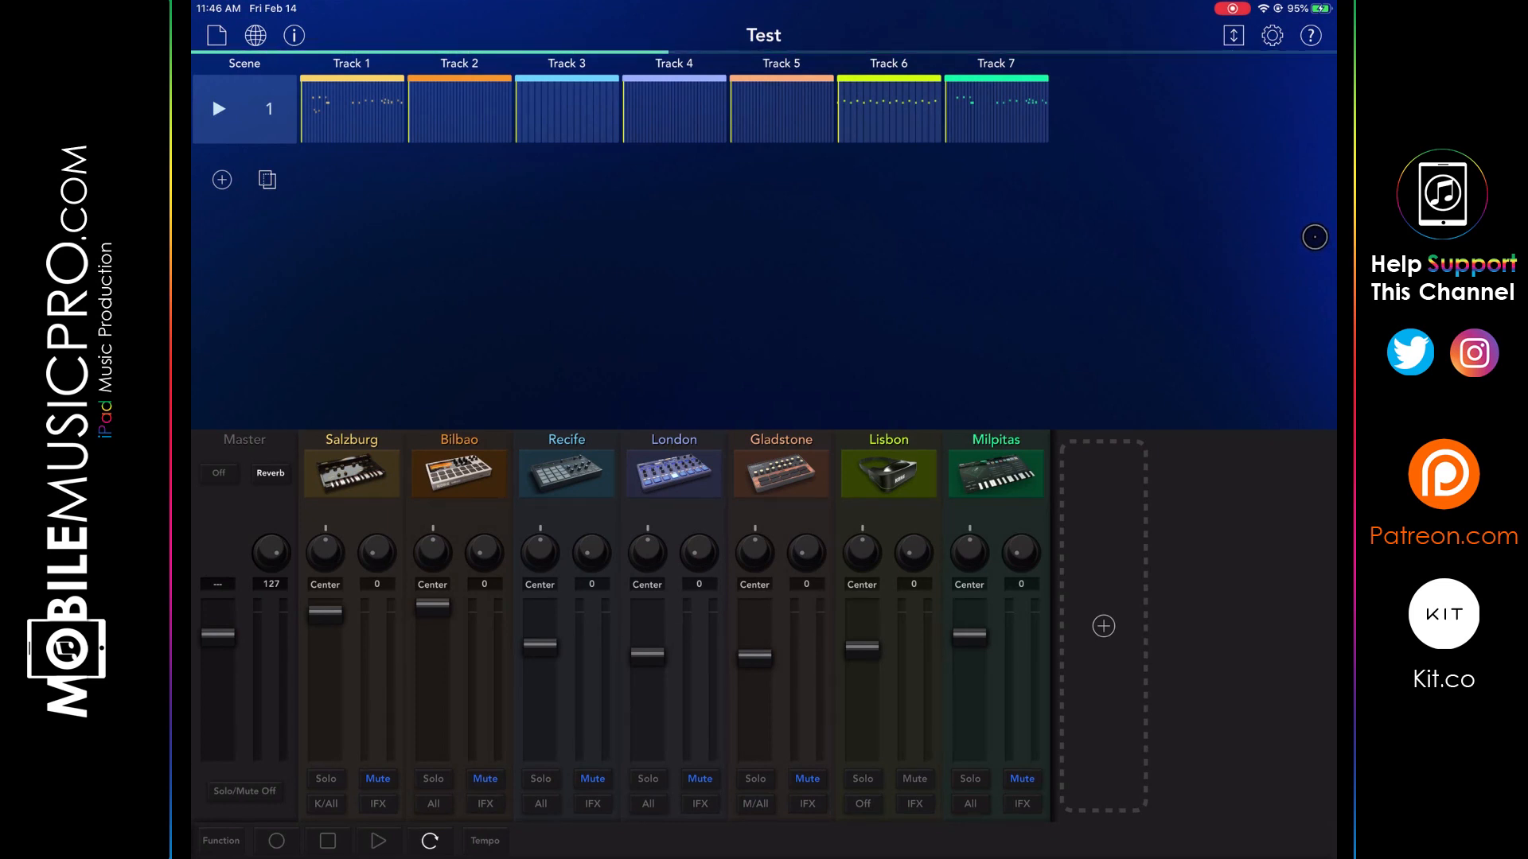
# Reach Gadget 2's settings via the top-right gear over the Test song mixer.
pyautogui.click(1270, 35)
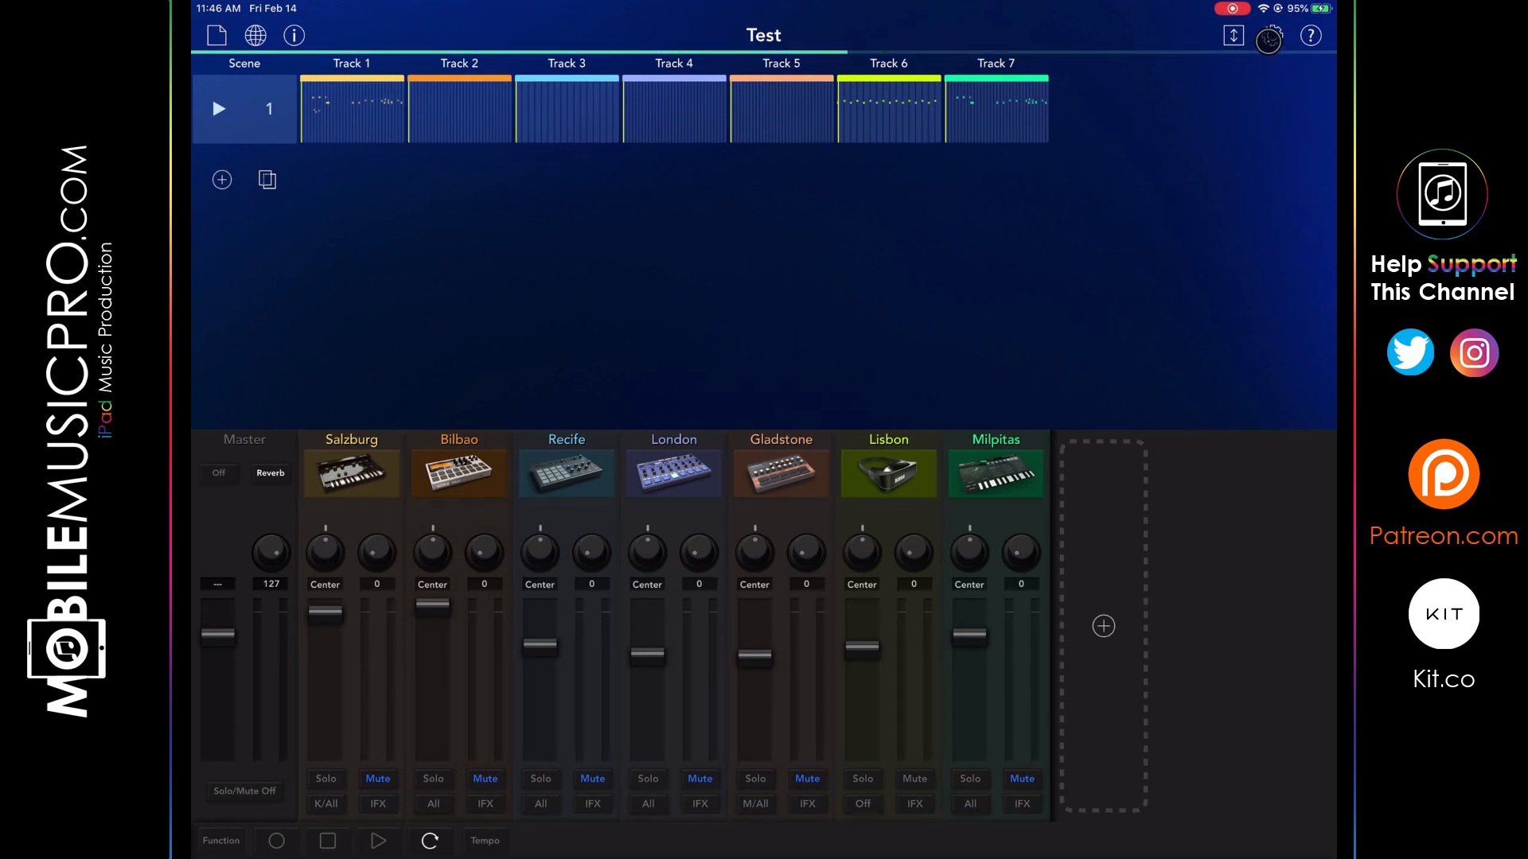
pyautogui.click(1270, 37)
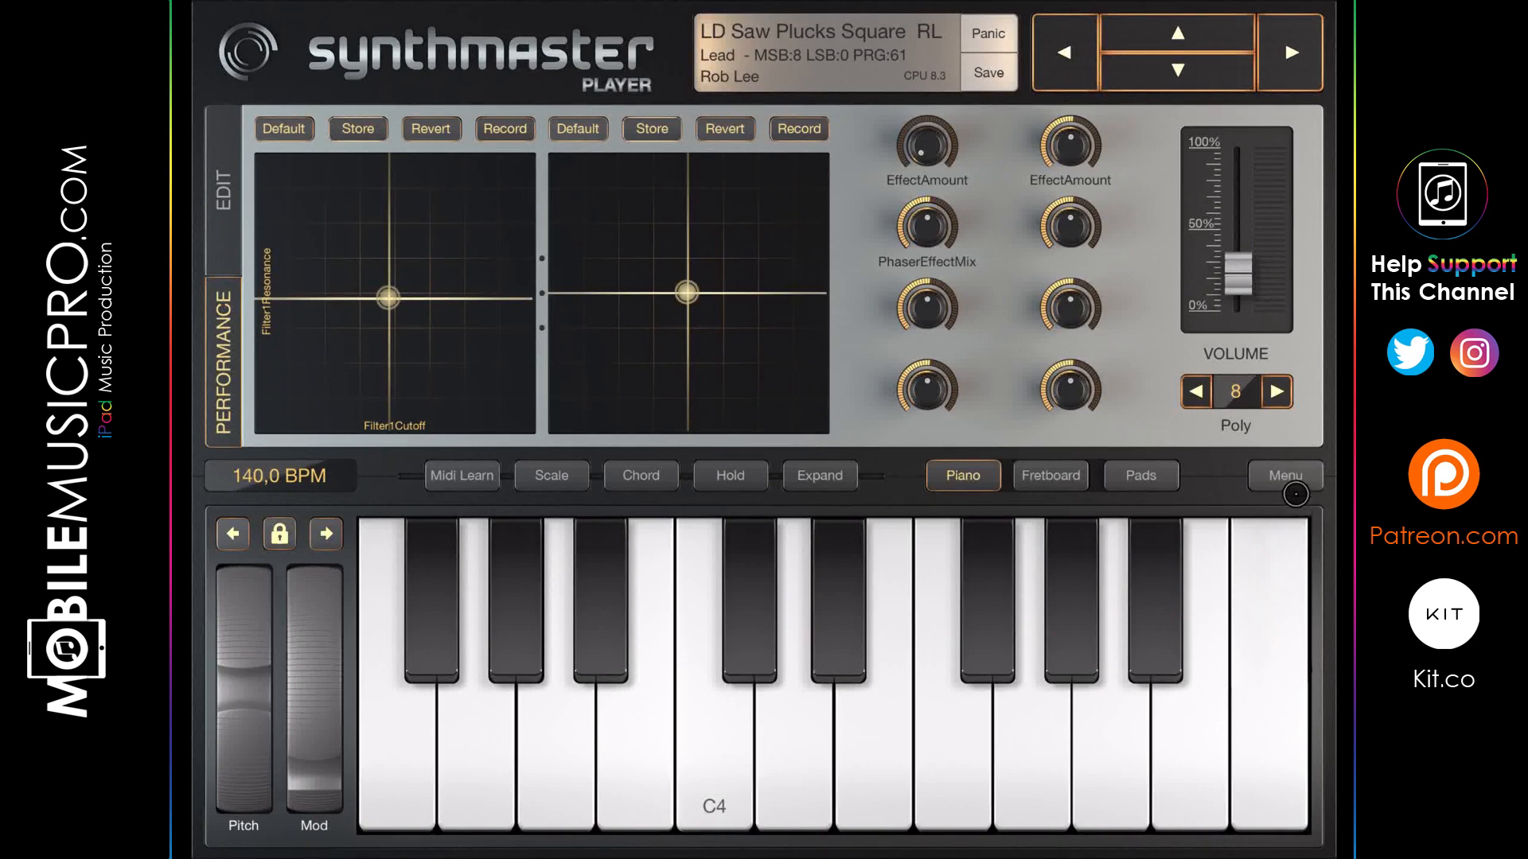
# Via Menu > Engine Settings, check the Link button confirming sync enabled at 140 BPM.
pyautogui.click(1284, 476)
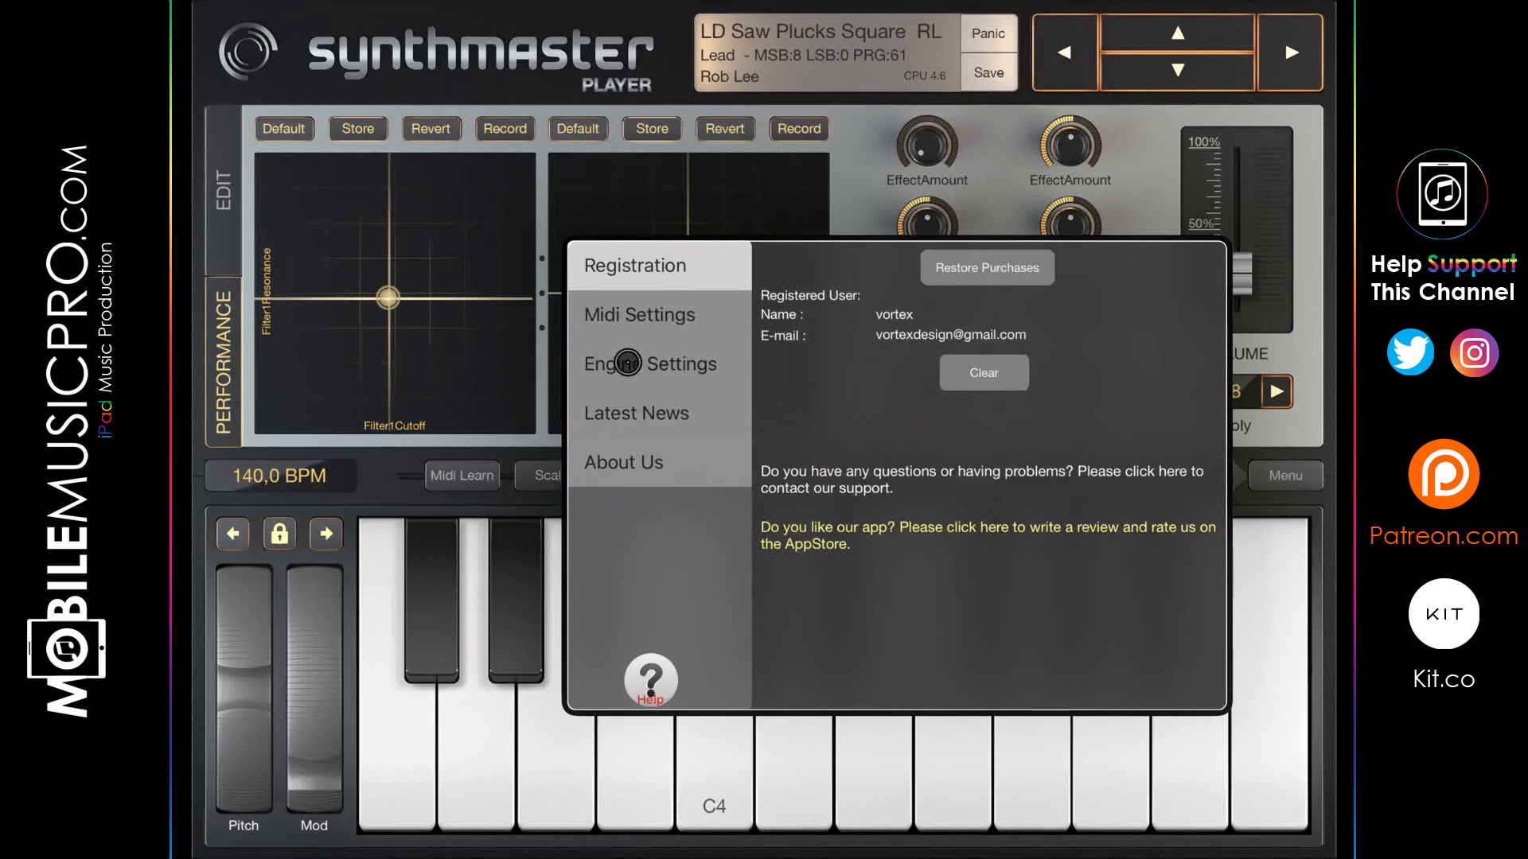
pyautogui.click(650, 363)
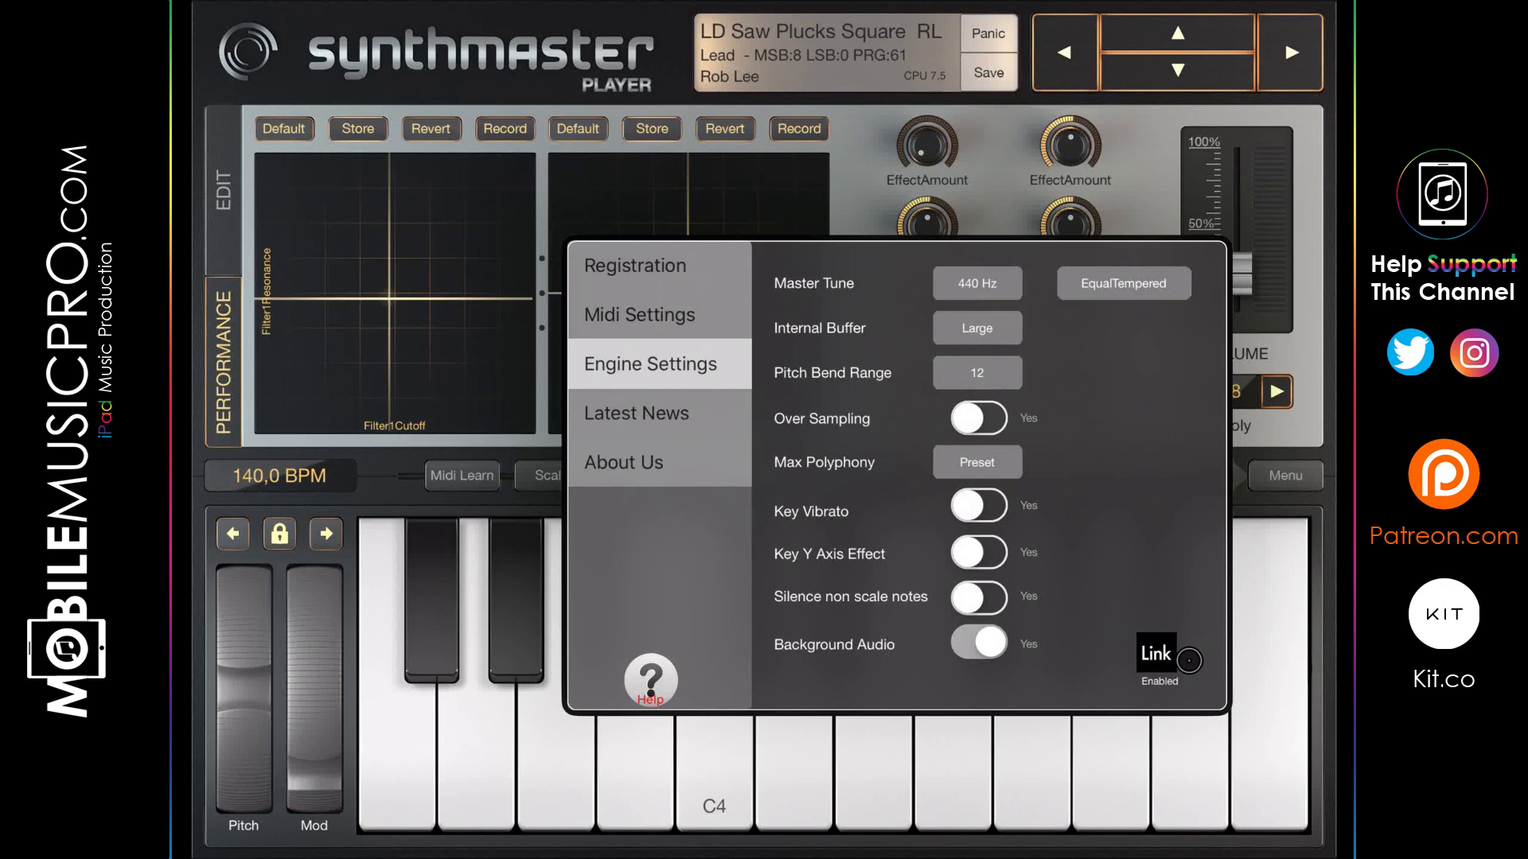
pyautogui.click(1158, 654)
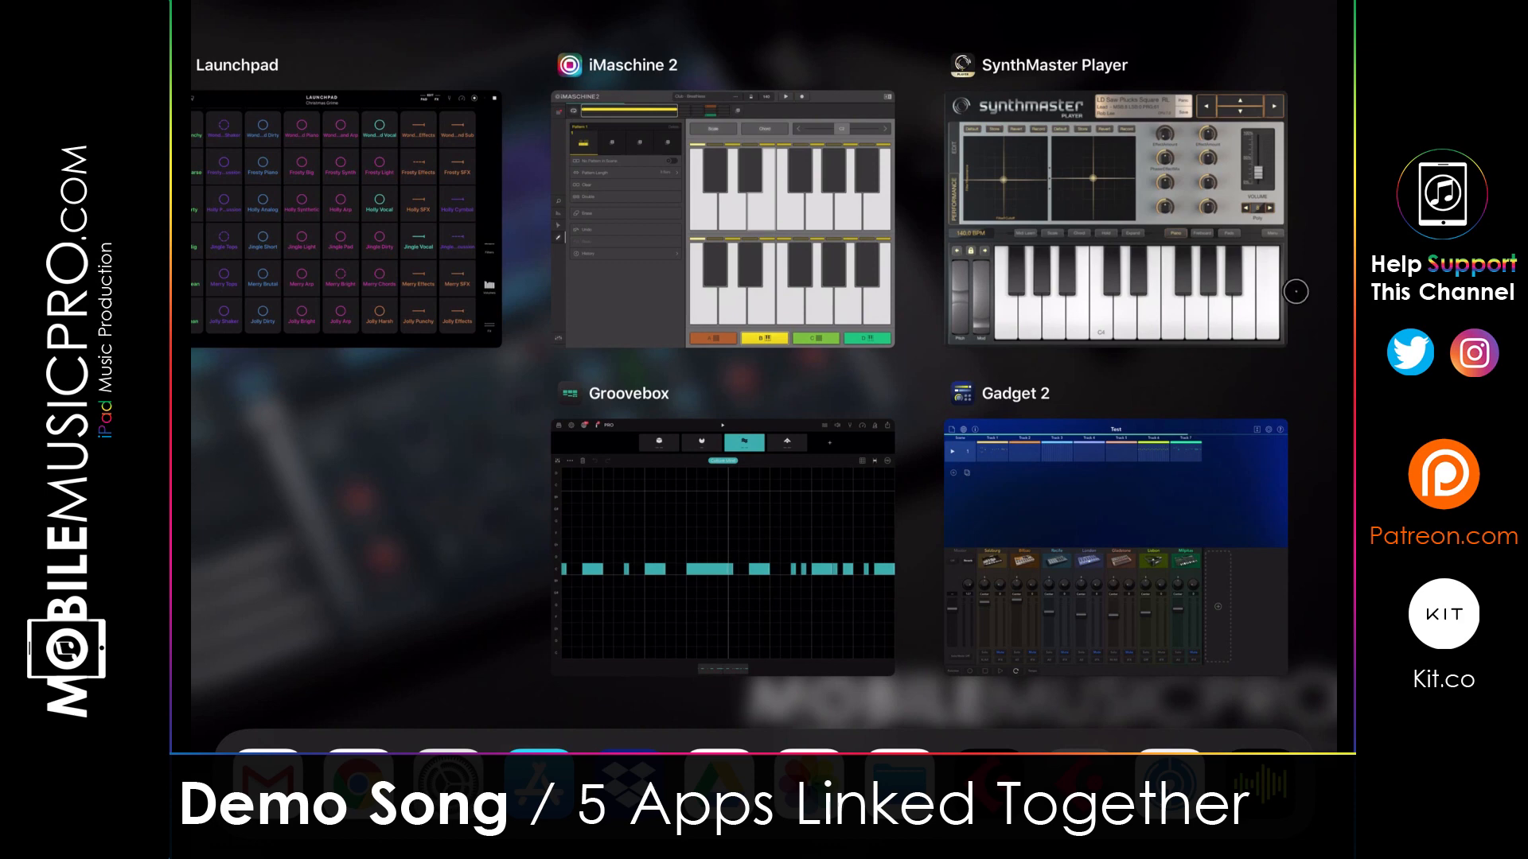
# Trigger a pad on Launchpad's Christmas Grime grid, then return Groovebox to the front.
pyautogui.click(341, 215)
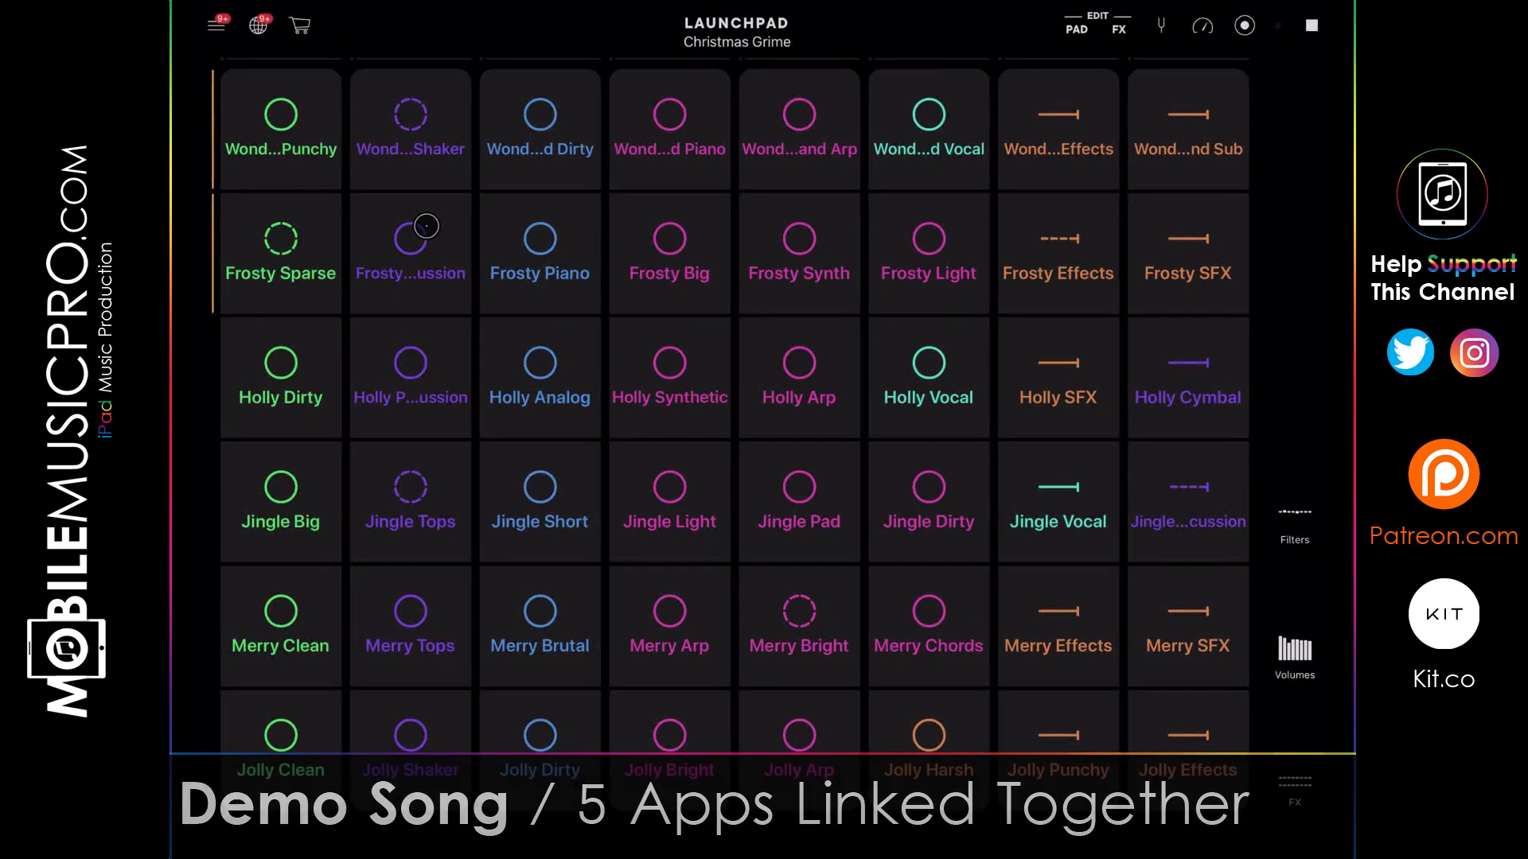
pyautogui.click(280, 749)
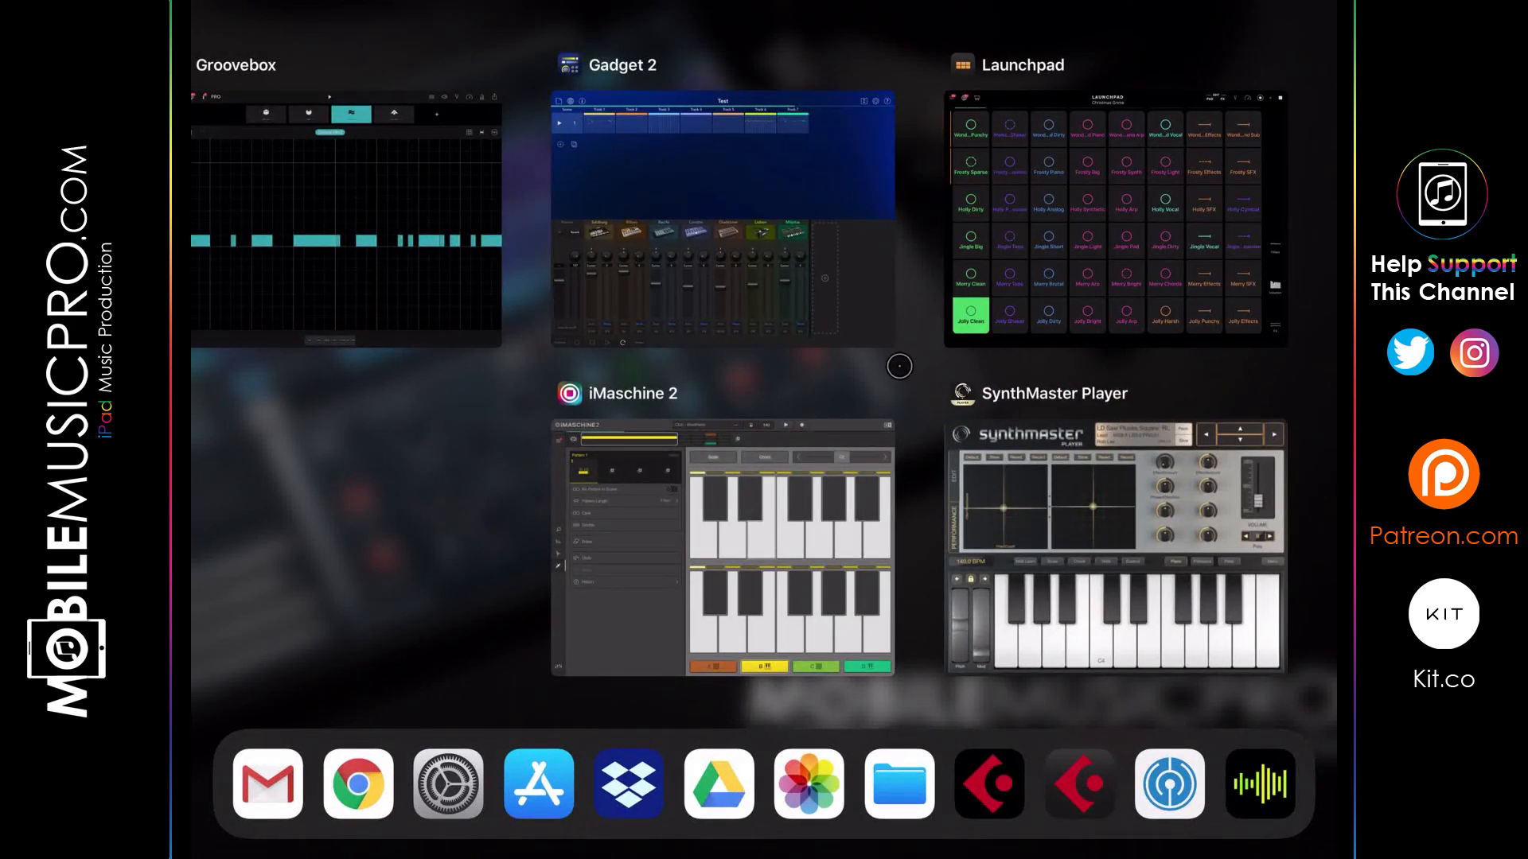
pyautogui.click(344, 215)
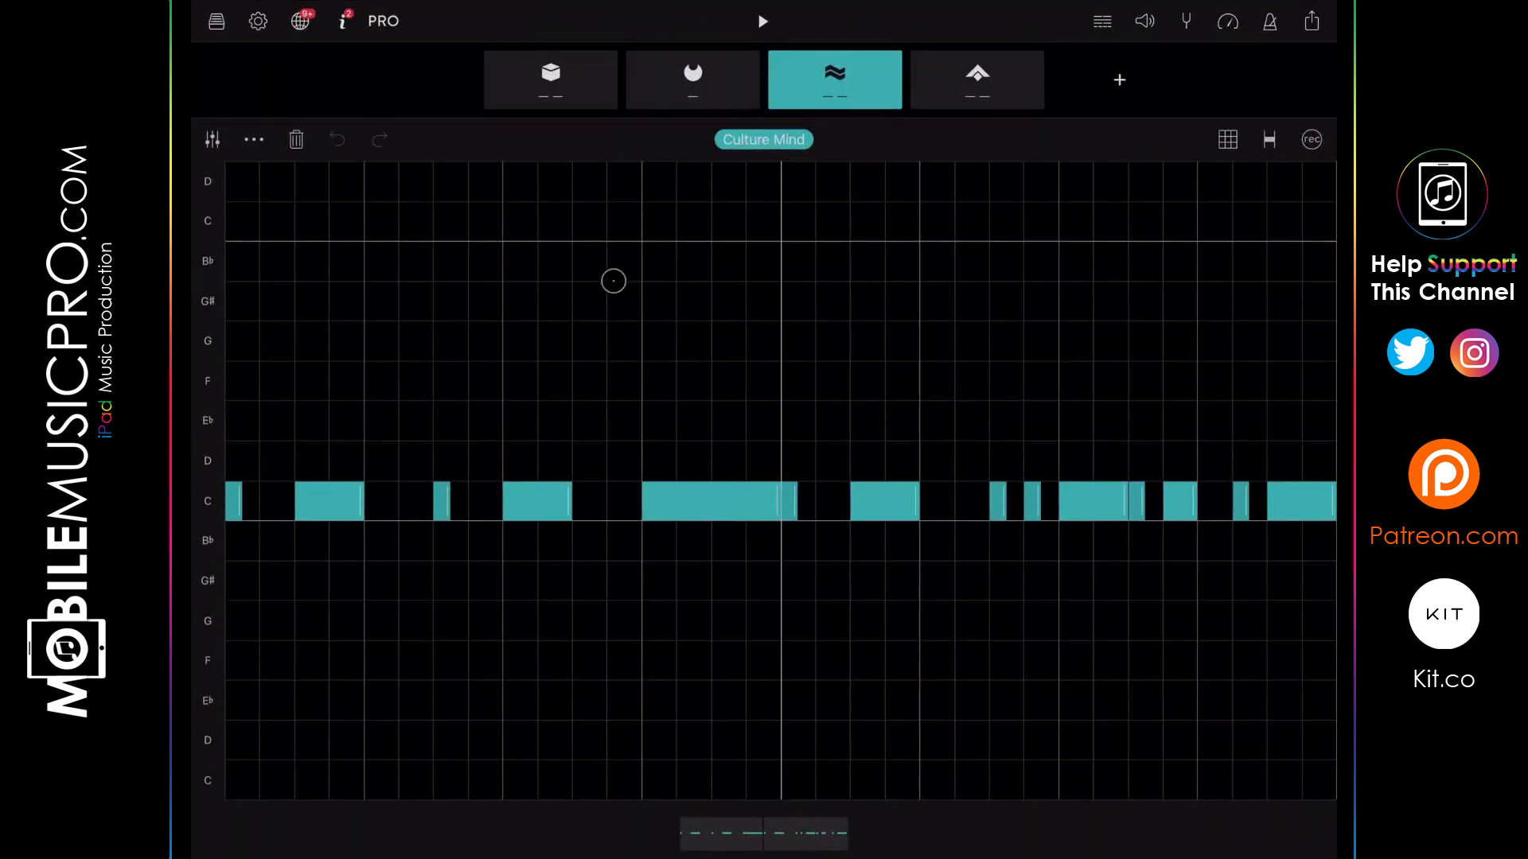
pyautogui.moveTo(1310, 363)
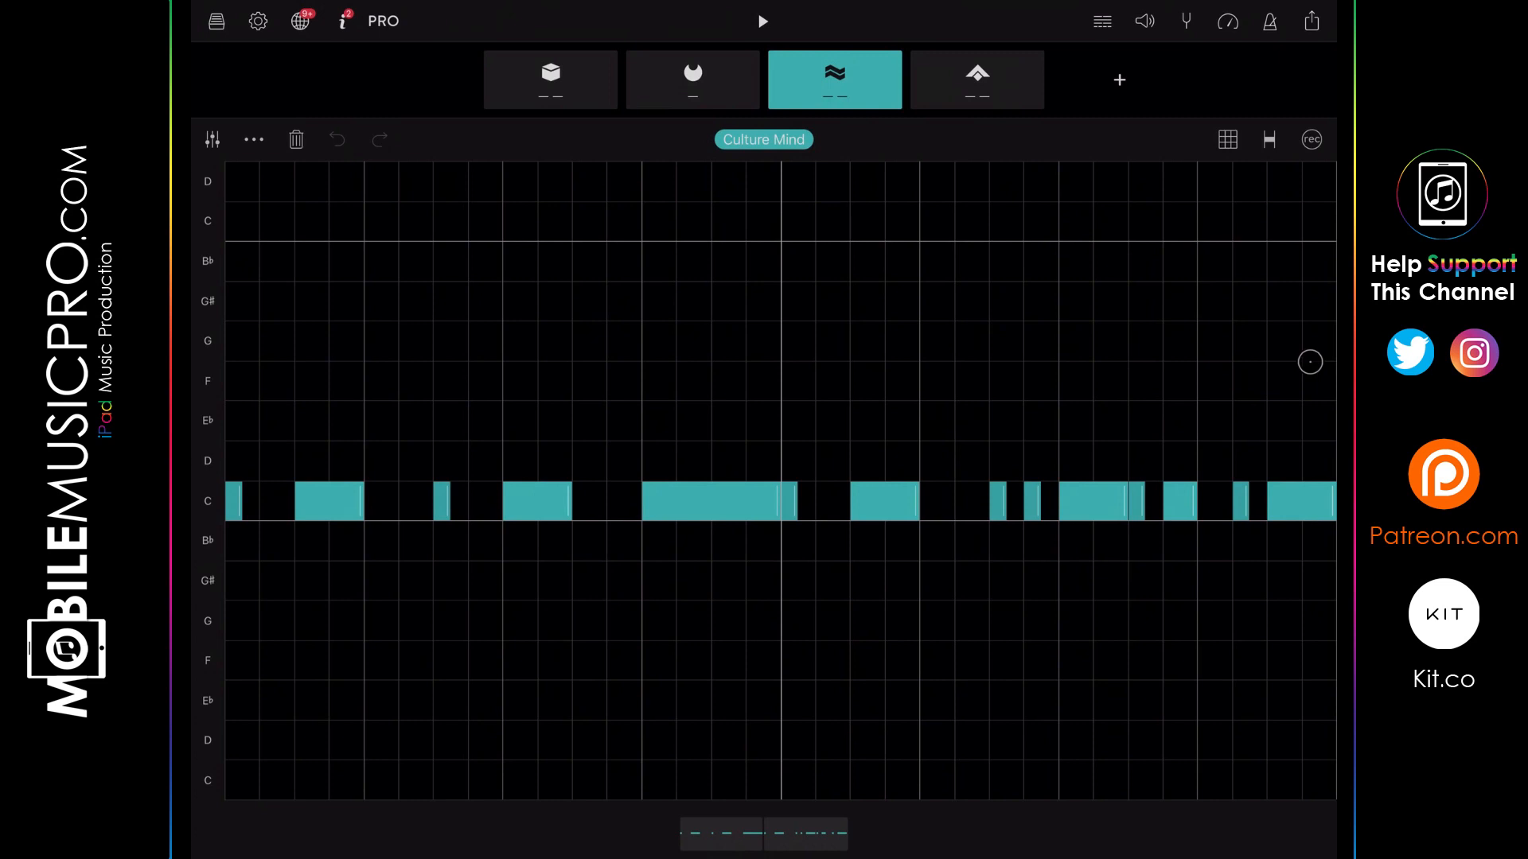
# Start the Culture Mind pattern from Groovebox's top transport Play button.
pyautogui.click(762, 21)
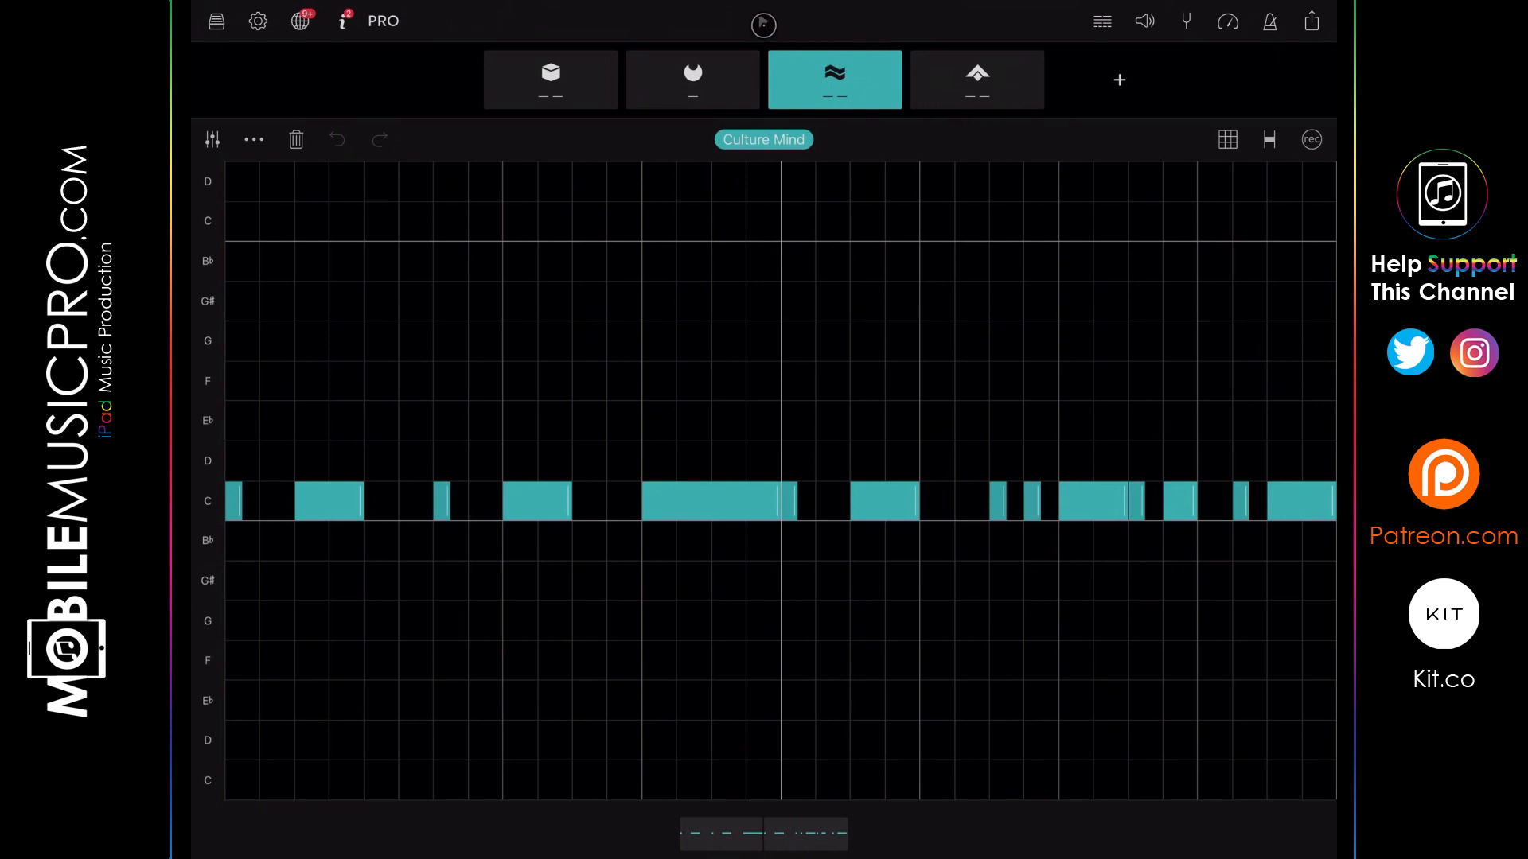
pyautogui.click(762, 20)
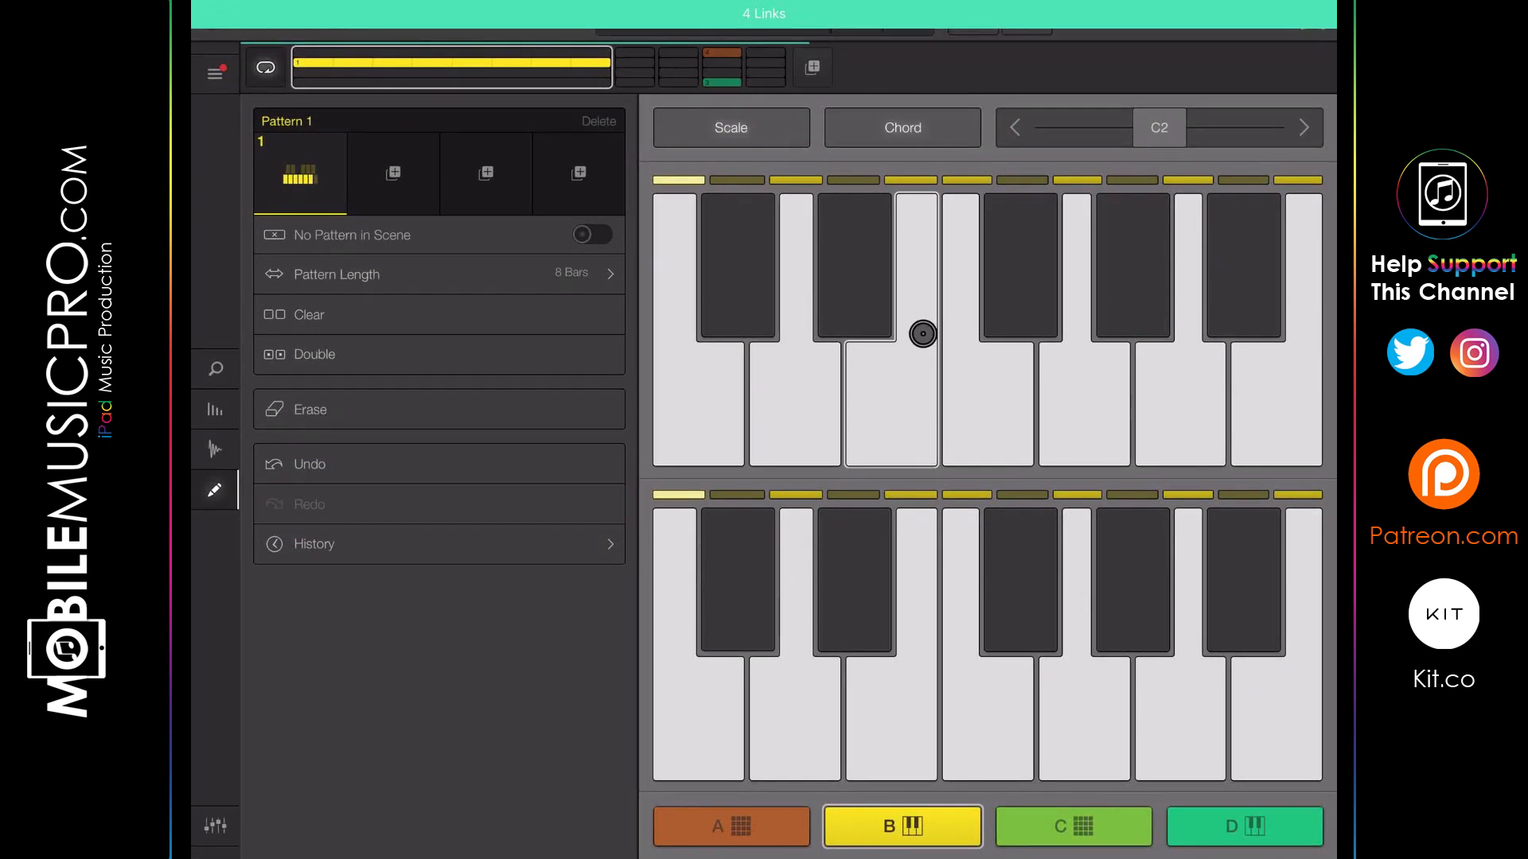
# Dismiss the Link banner and play the Club - Breathless project at 140 BPM.
pyautogui.click(764, 14)
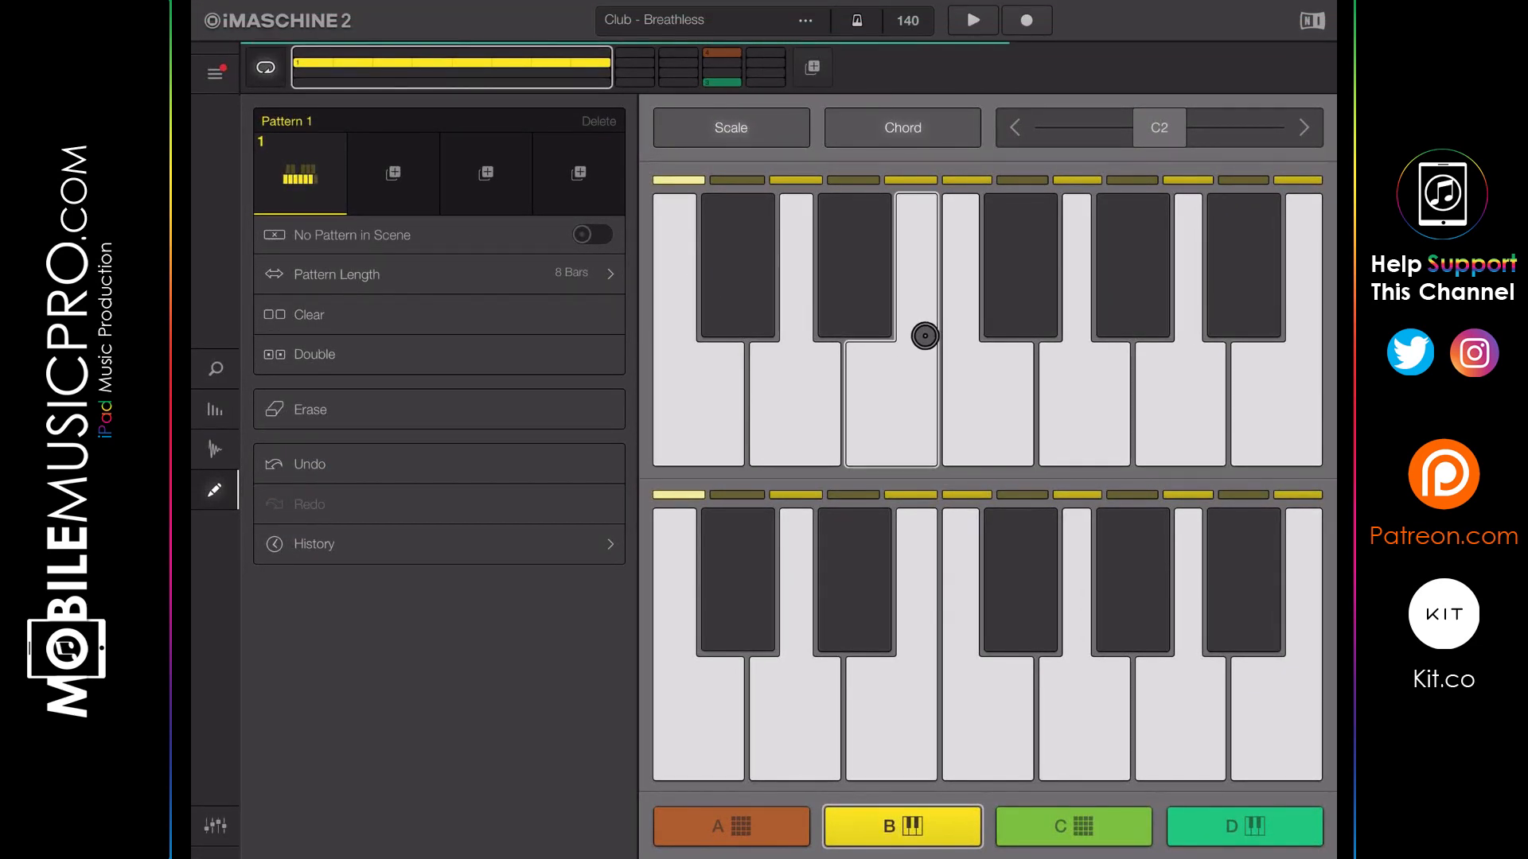
pyautogui.click(971, 19)
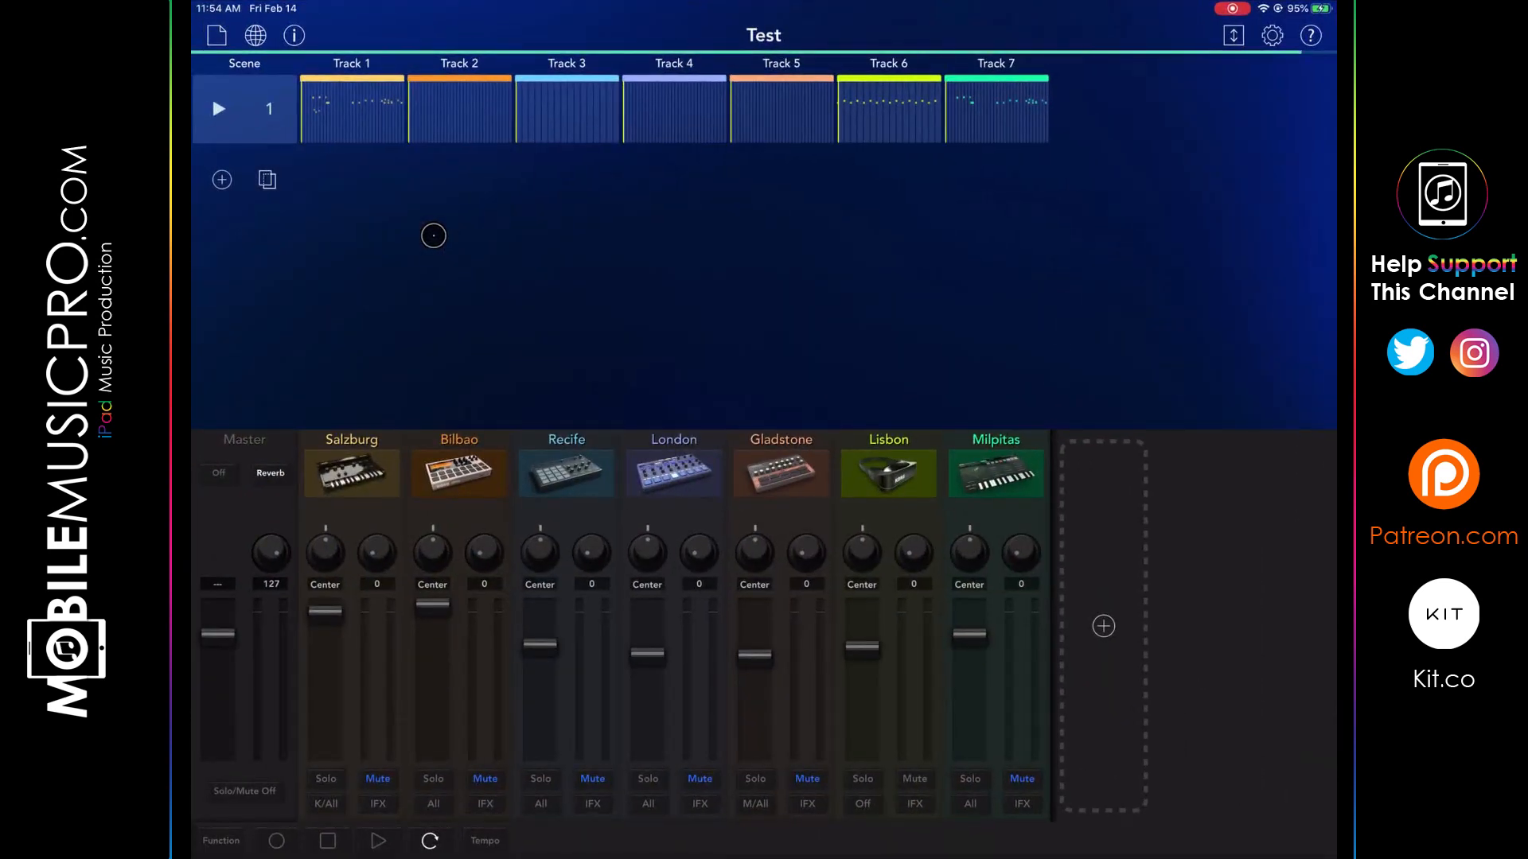
pyautogui.moveTo(485, 285)
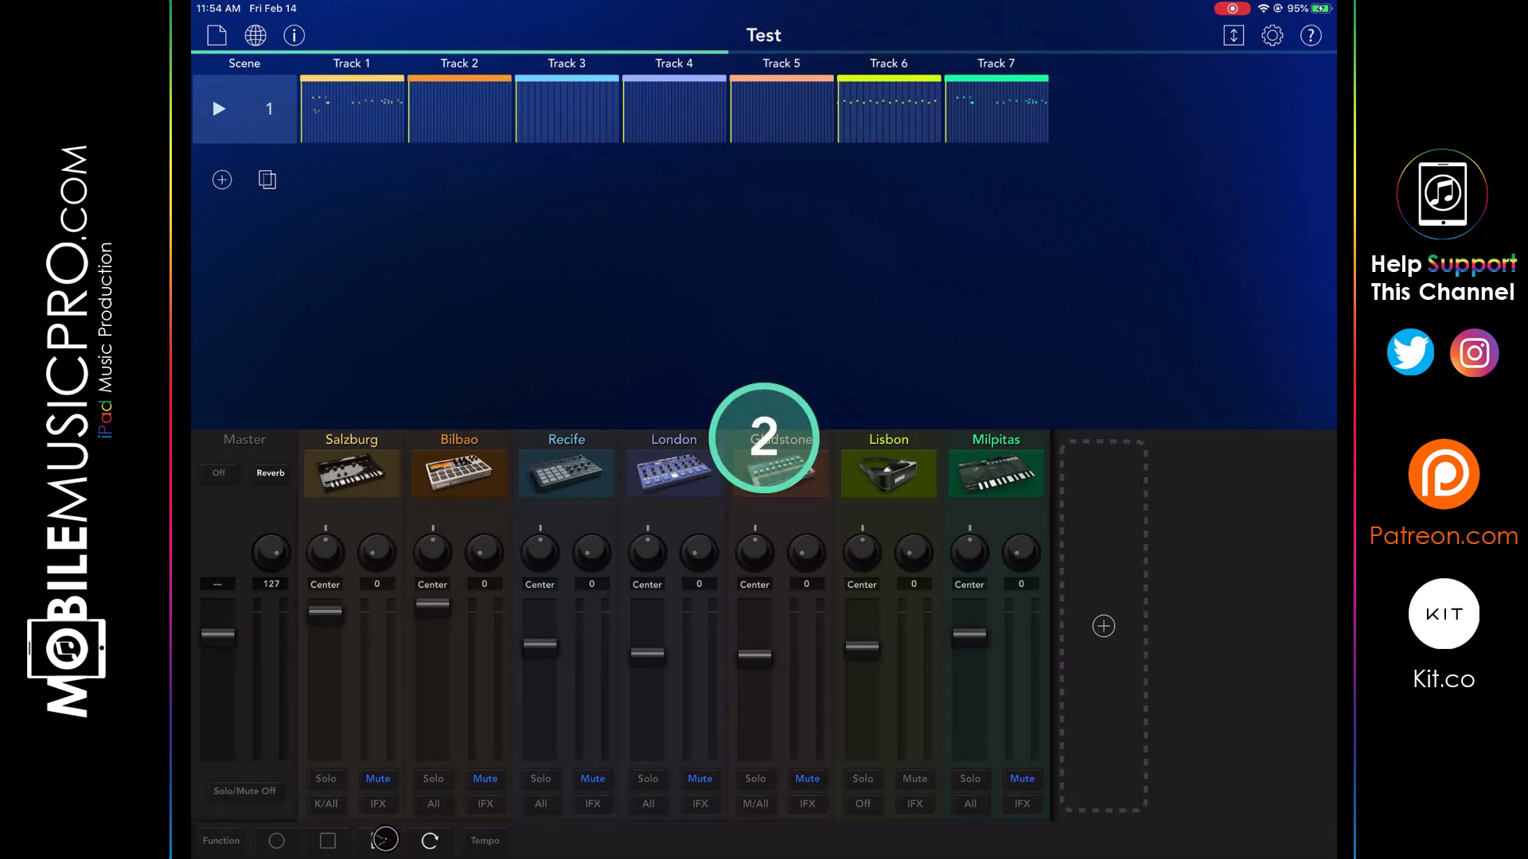
# Open Track 6, the Lisbon synth, in Gadget 2's note editor.
pyautogui.click(217, 108)
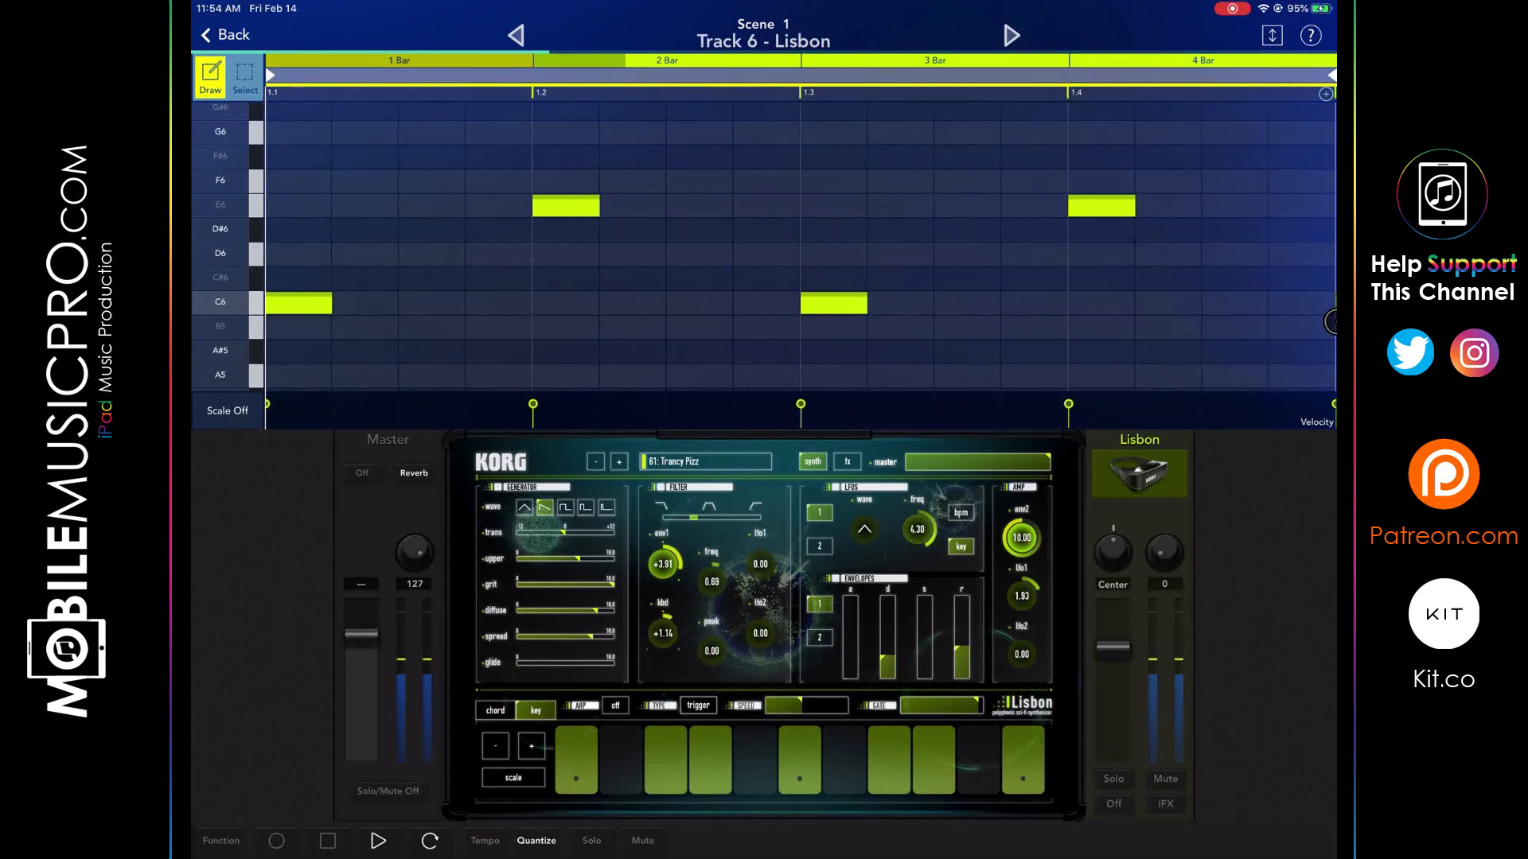
pyautogui.click(242, 76)
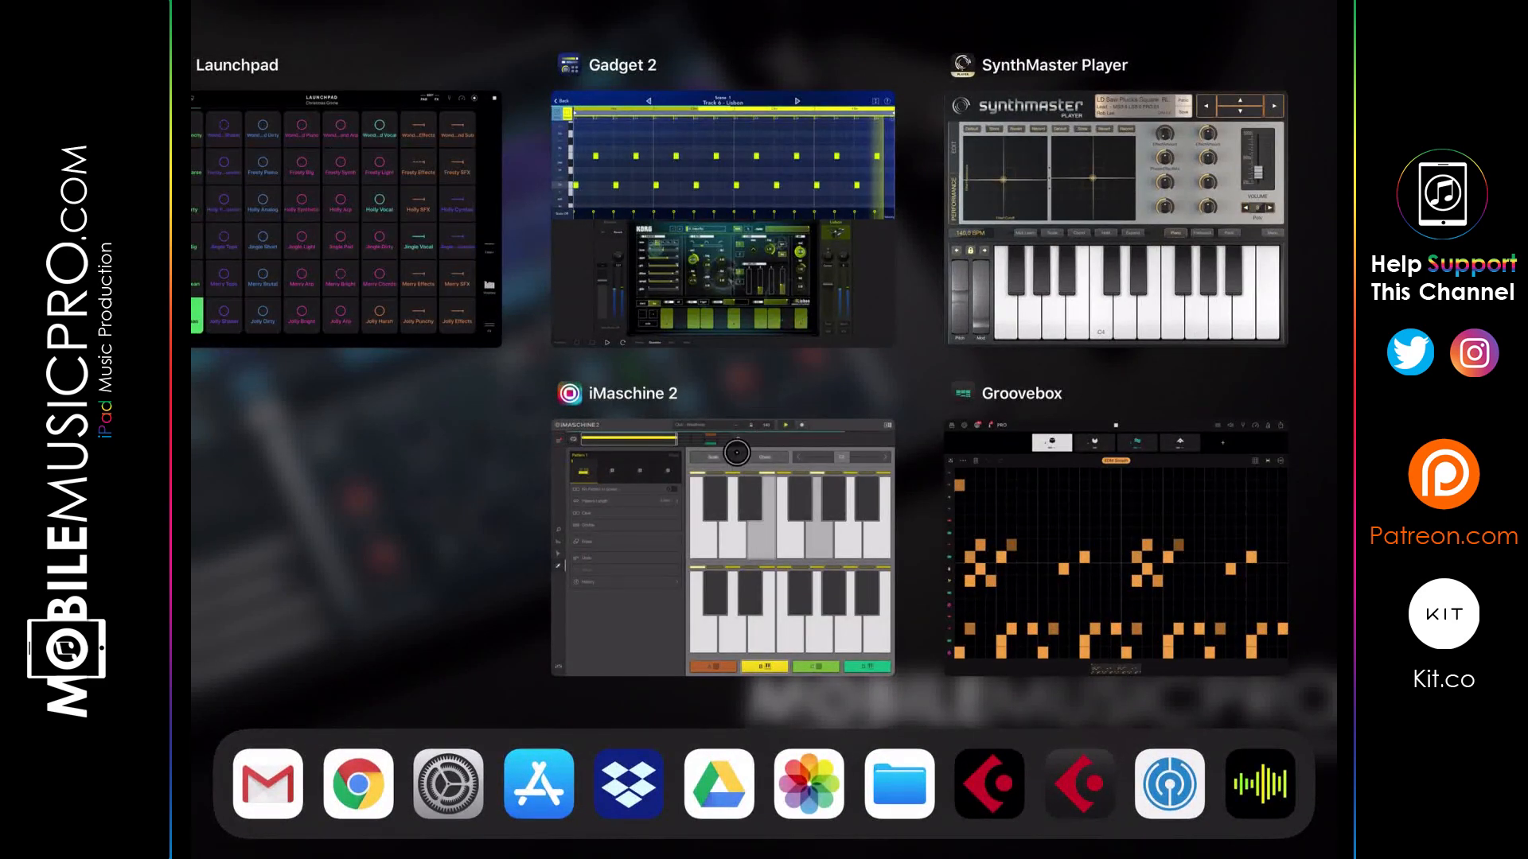
# Bring Groovebox forward and check its EDM Smash playback from the transport.
pyautogui.click(344, 216)
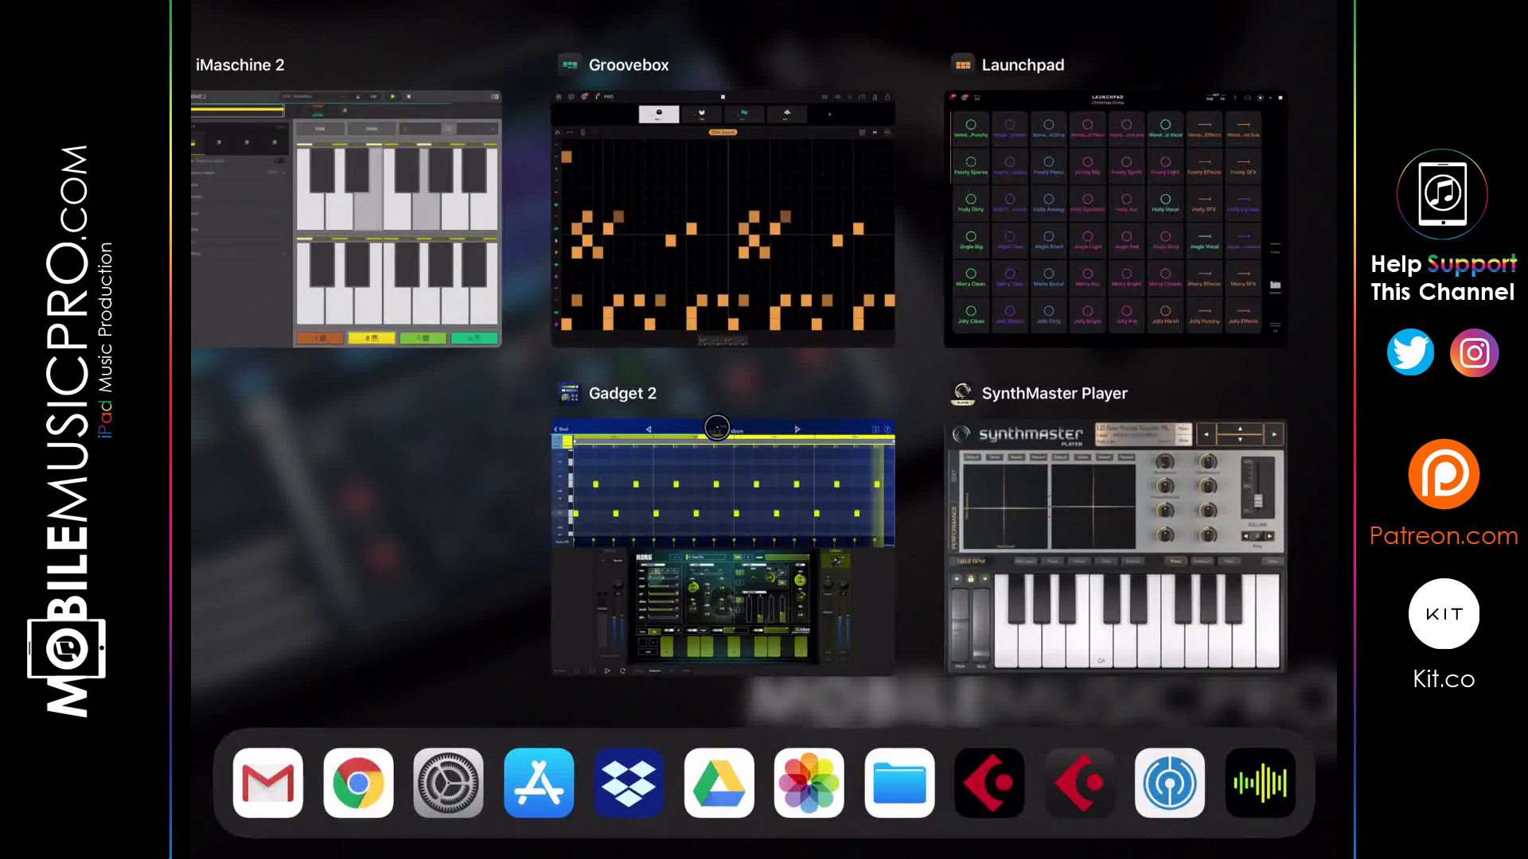
pyautogui.click(722, 219)
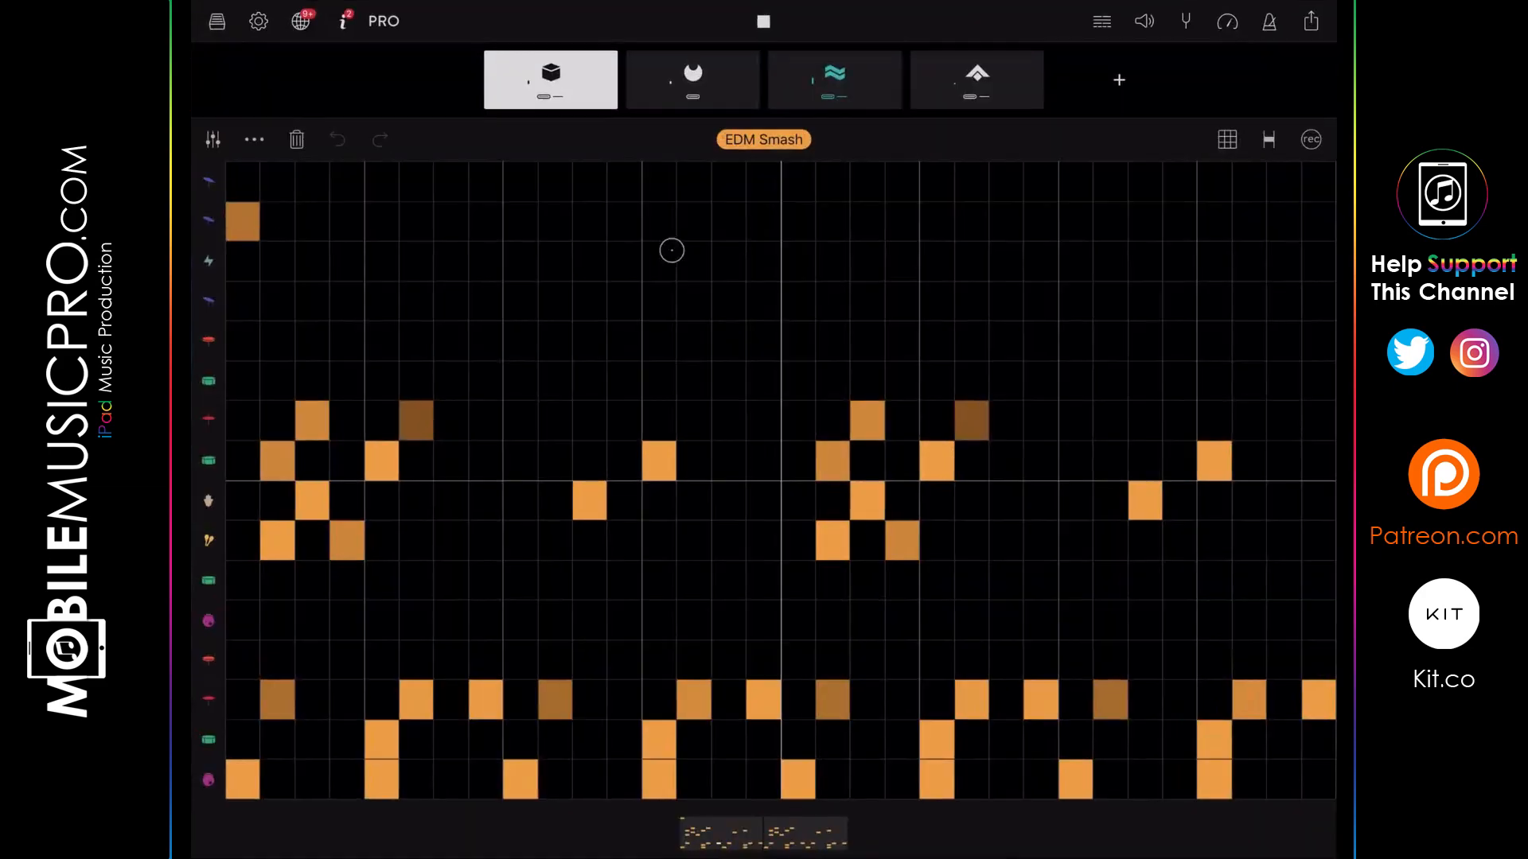
pyautogui.click(762, 21)
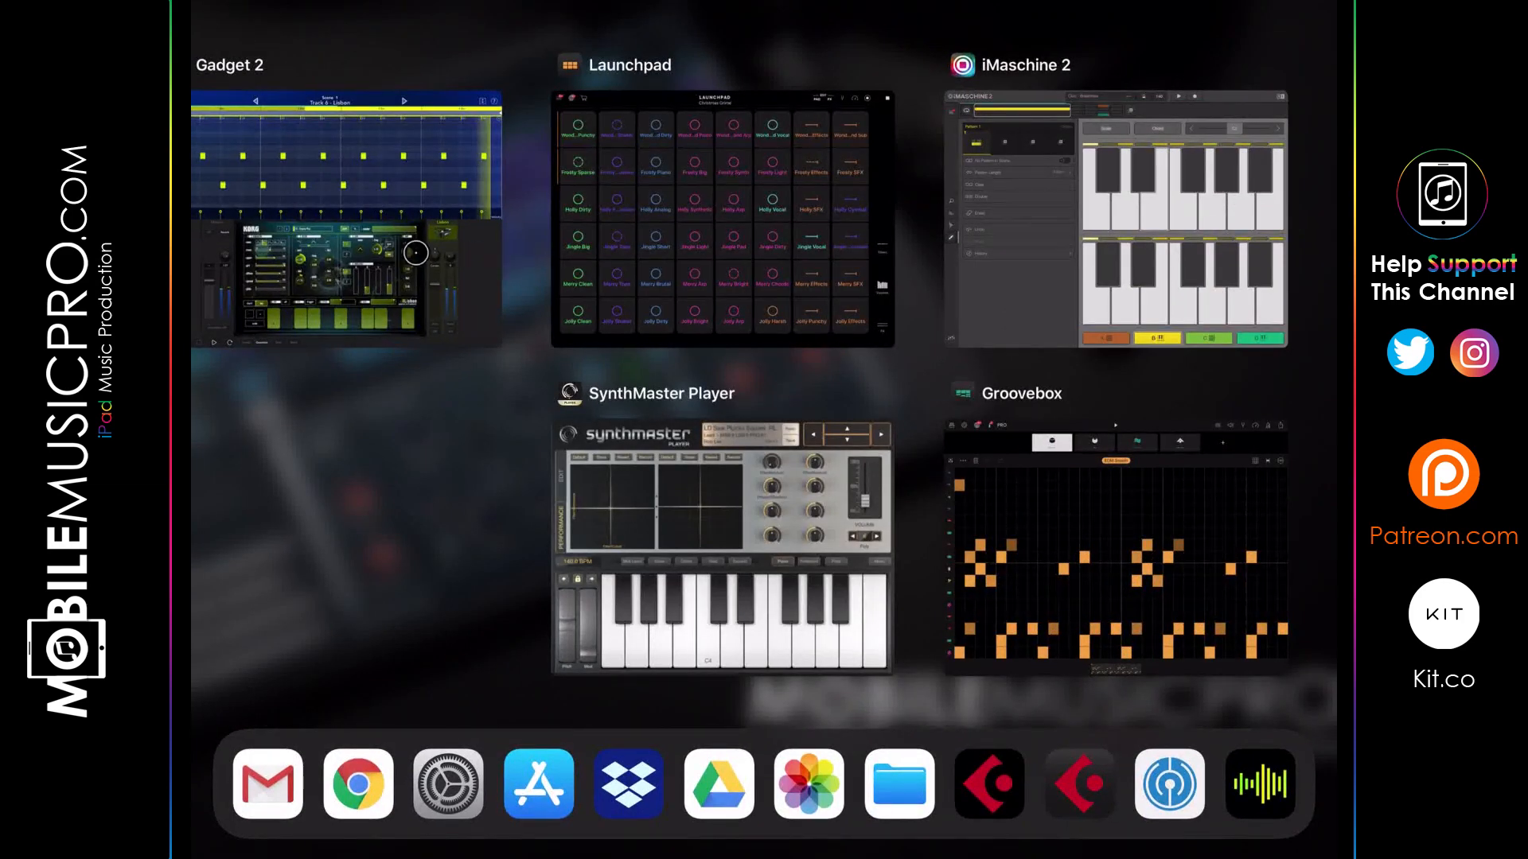
# Return to Gadget 2's Lisbon track and decline the rating prompt with Not Now.
pyautogui.click(344, 218)
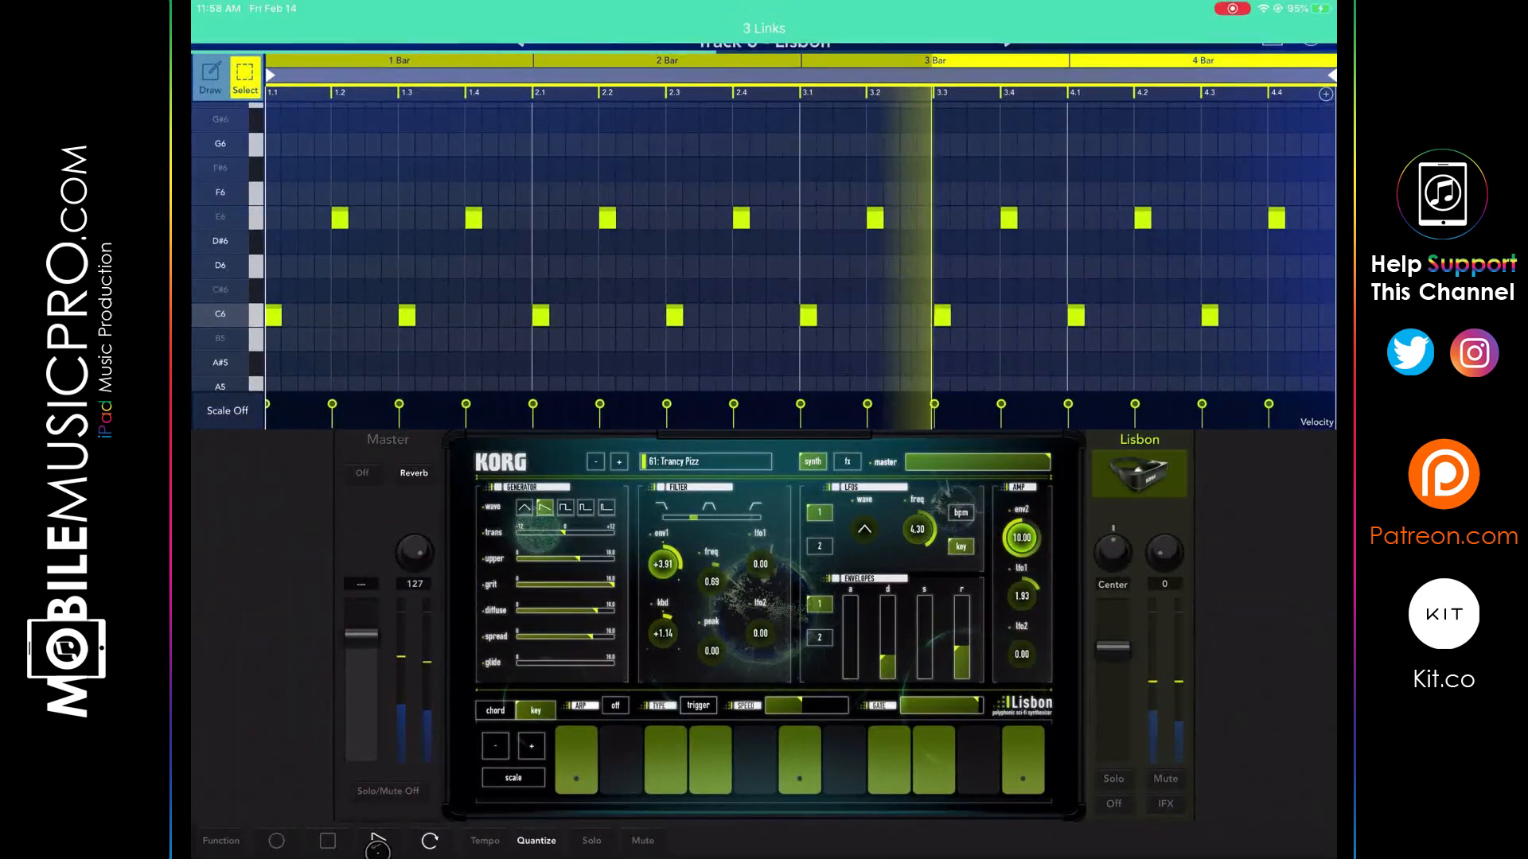
pyautogui.click(378, 841)
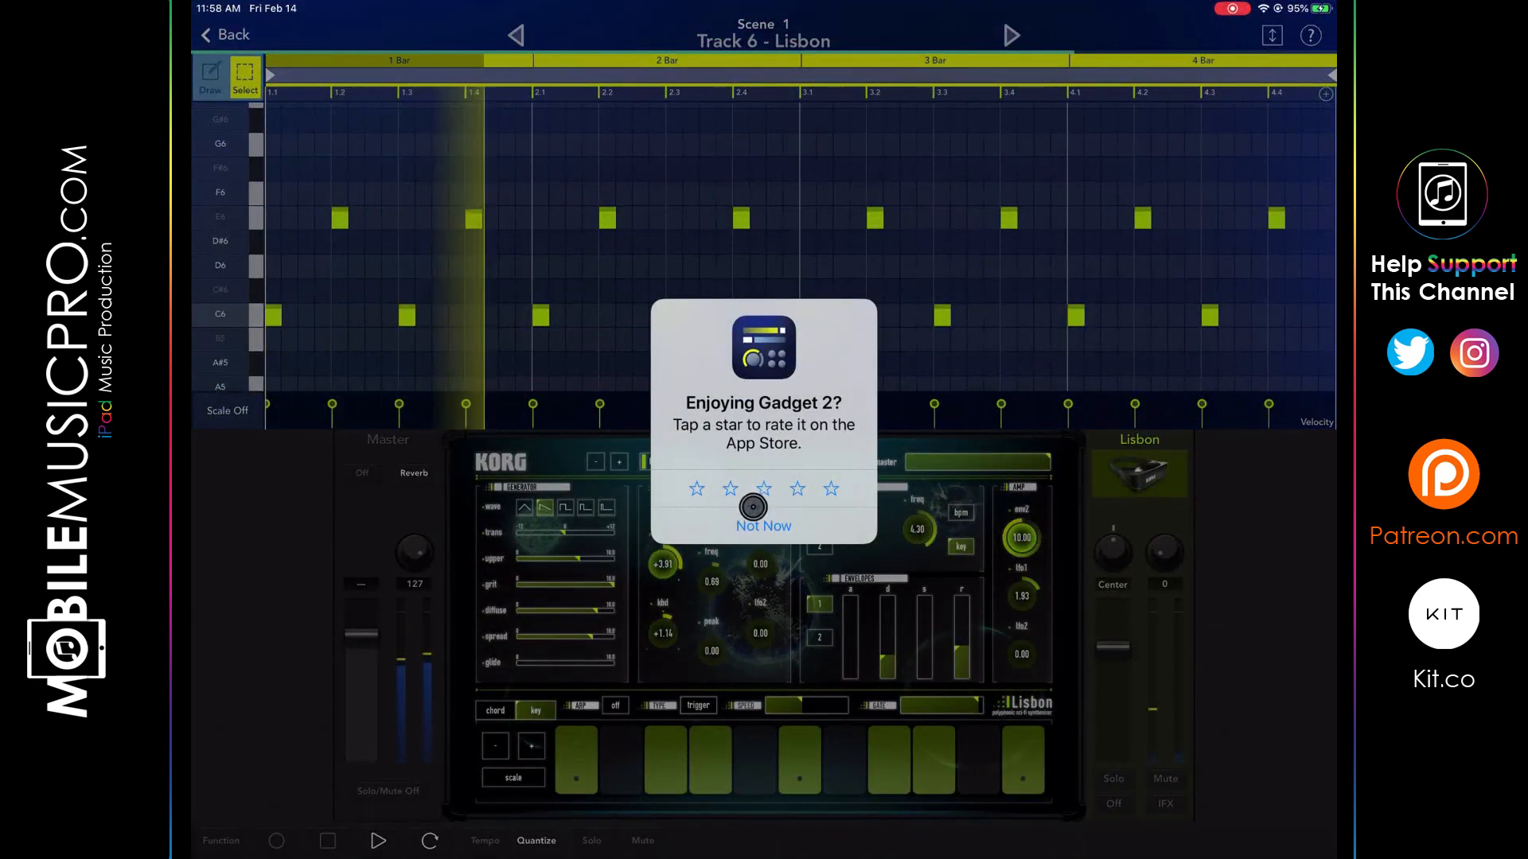
pyautogui.click(762, 526)
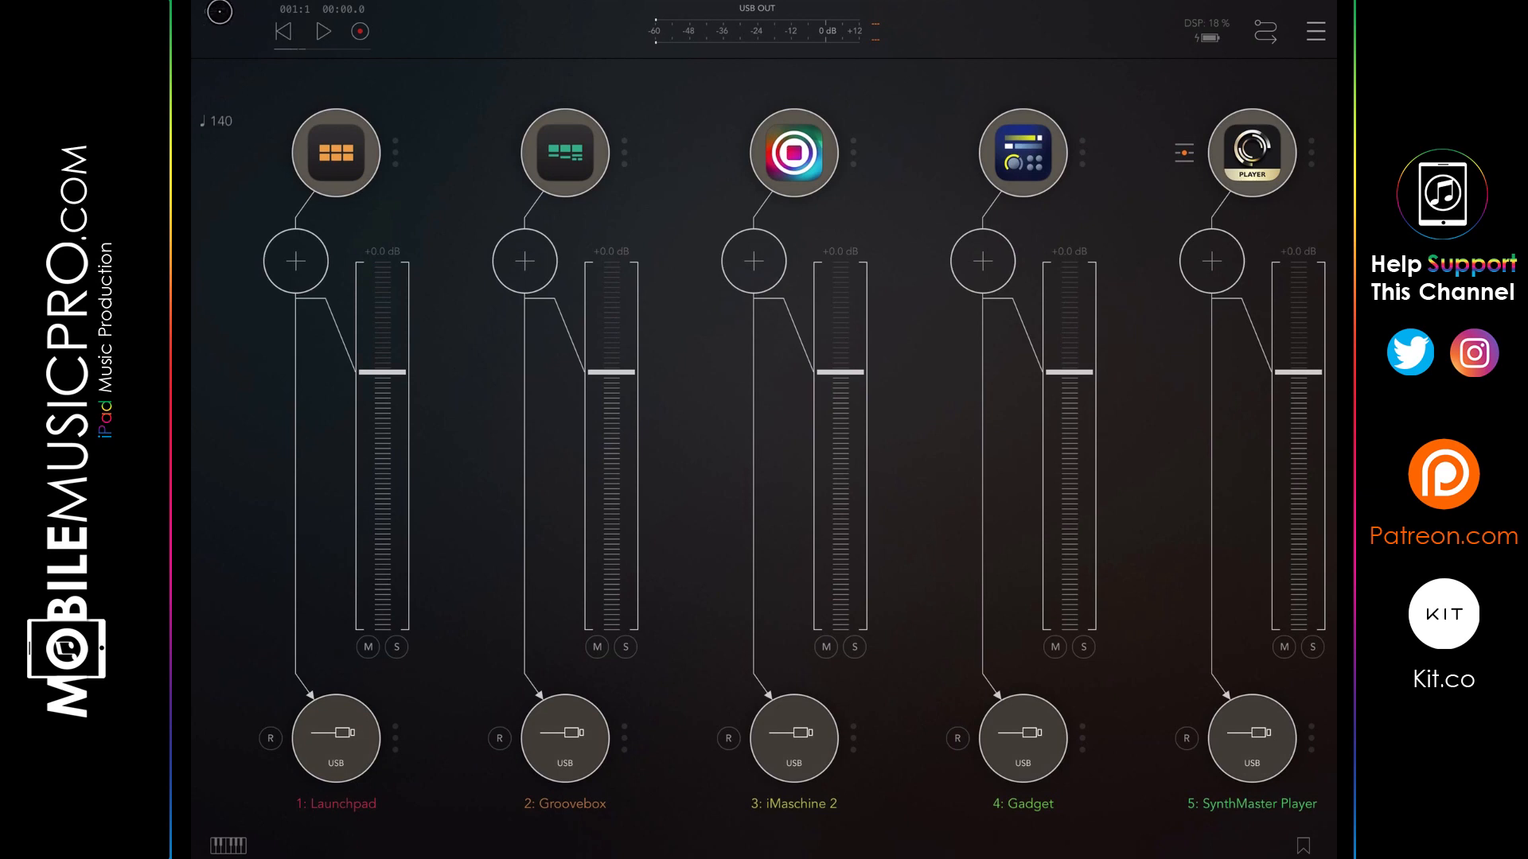
# Reveal AUM's tempo and clock controls with the session running at 140 BPM.
pyautogui.click(218, 11)
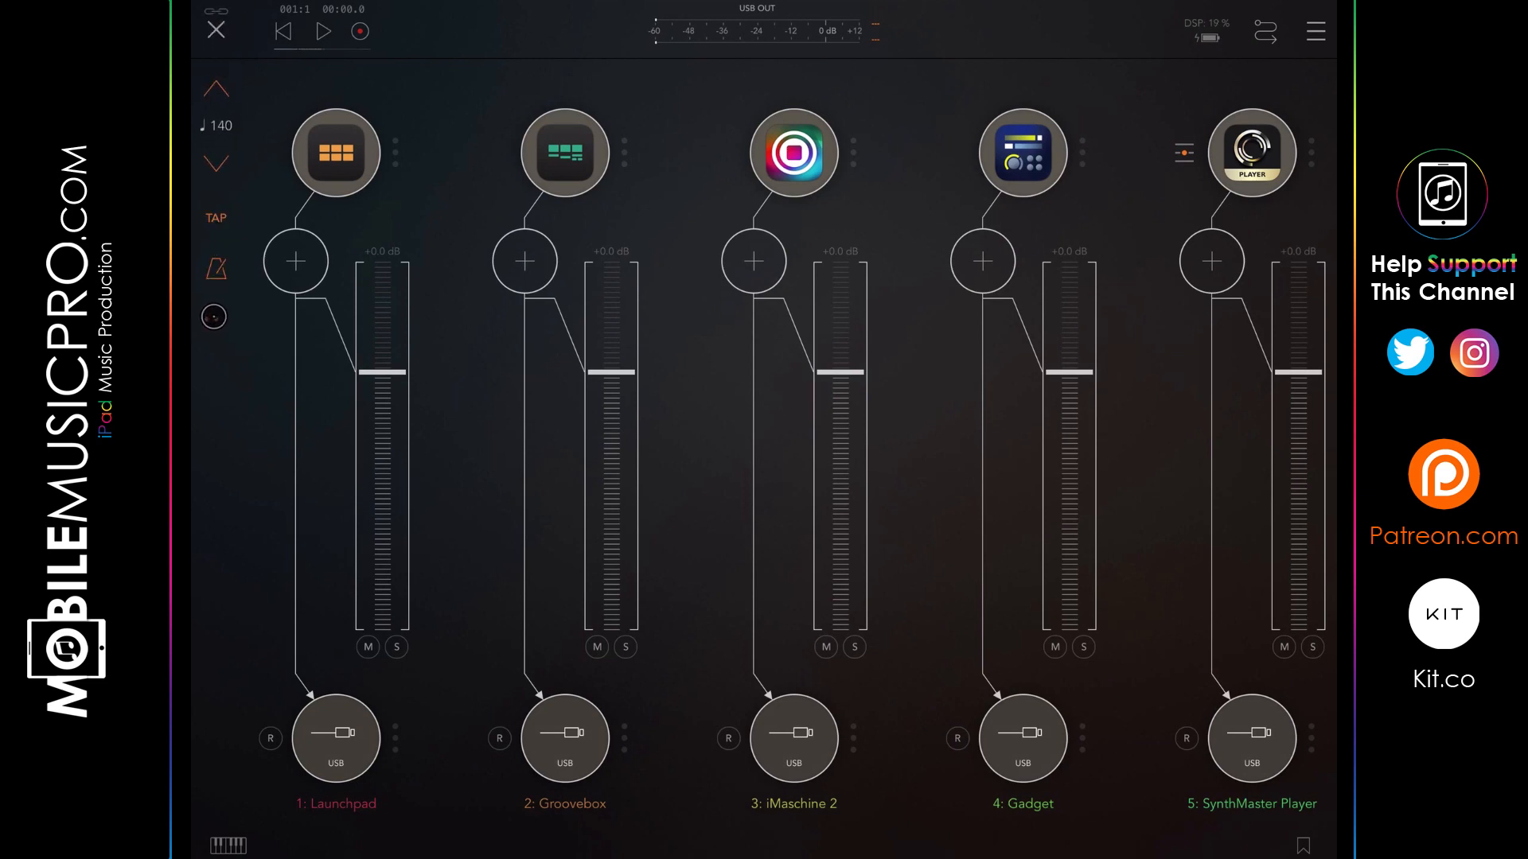
# Show Ableton Link enabled in AUM and its list of 4 connected apps.
pyautogui.click(214, 318)
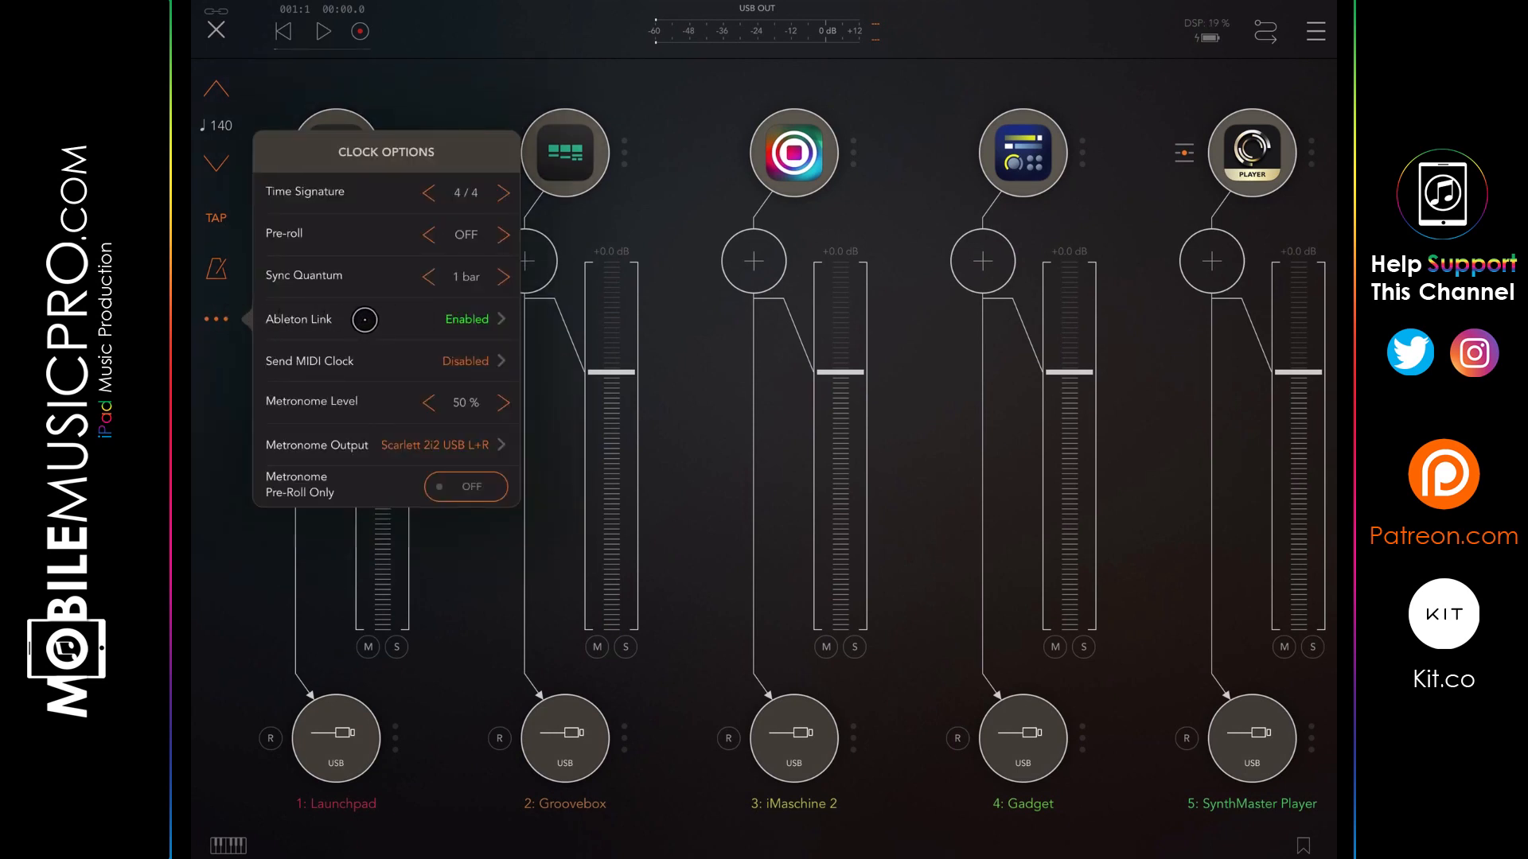
pyautogui.click(466, 319)
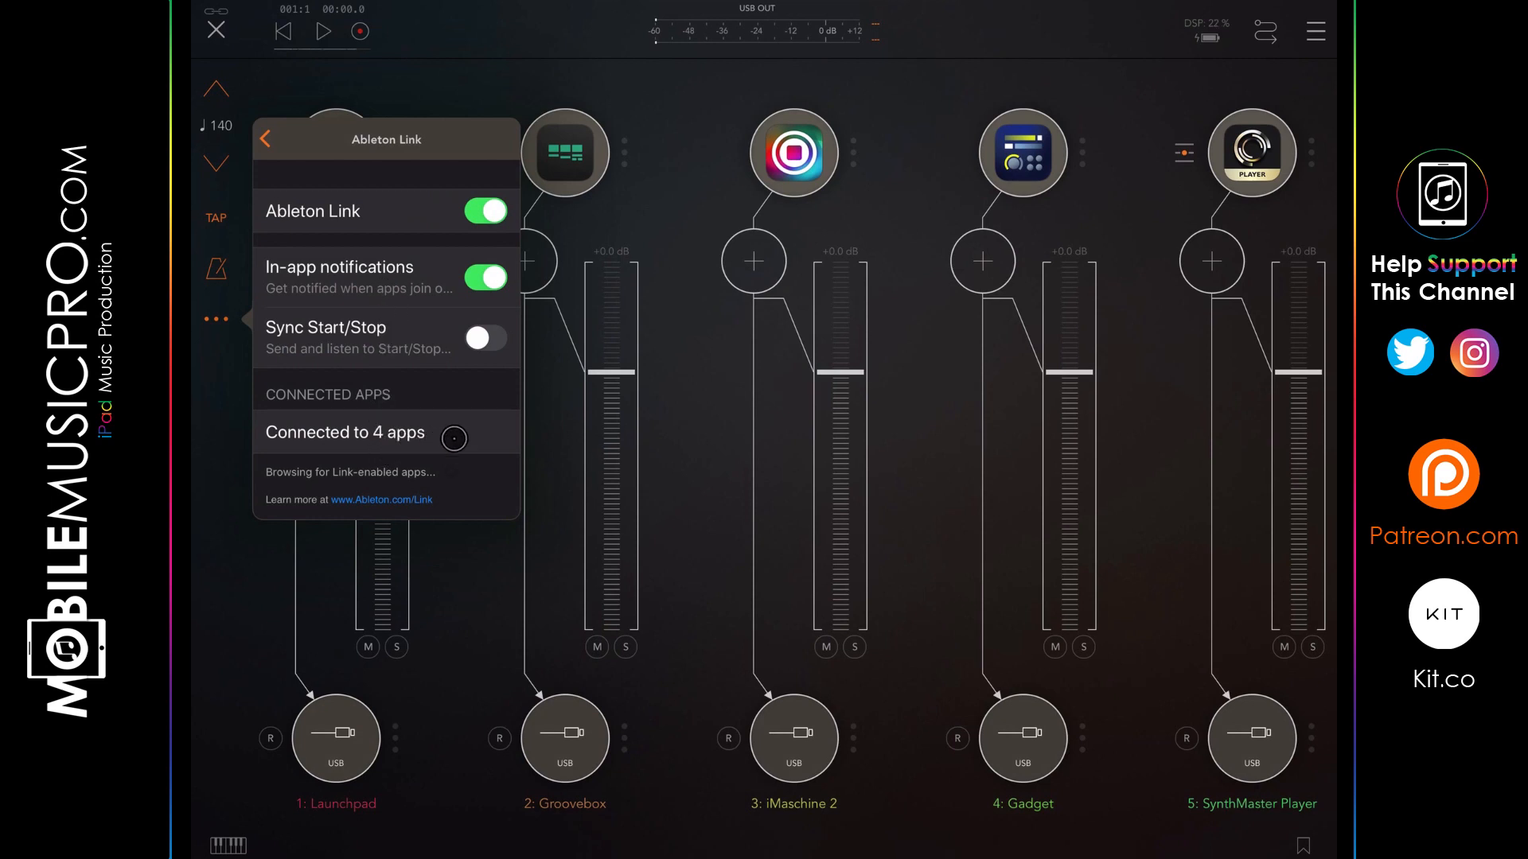
pyautogui.click(266, 138)
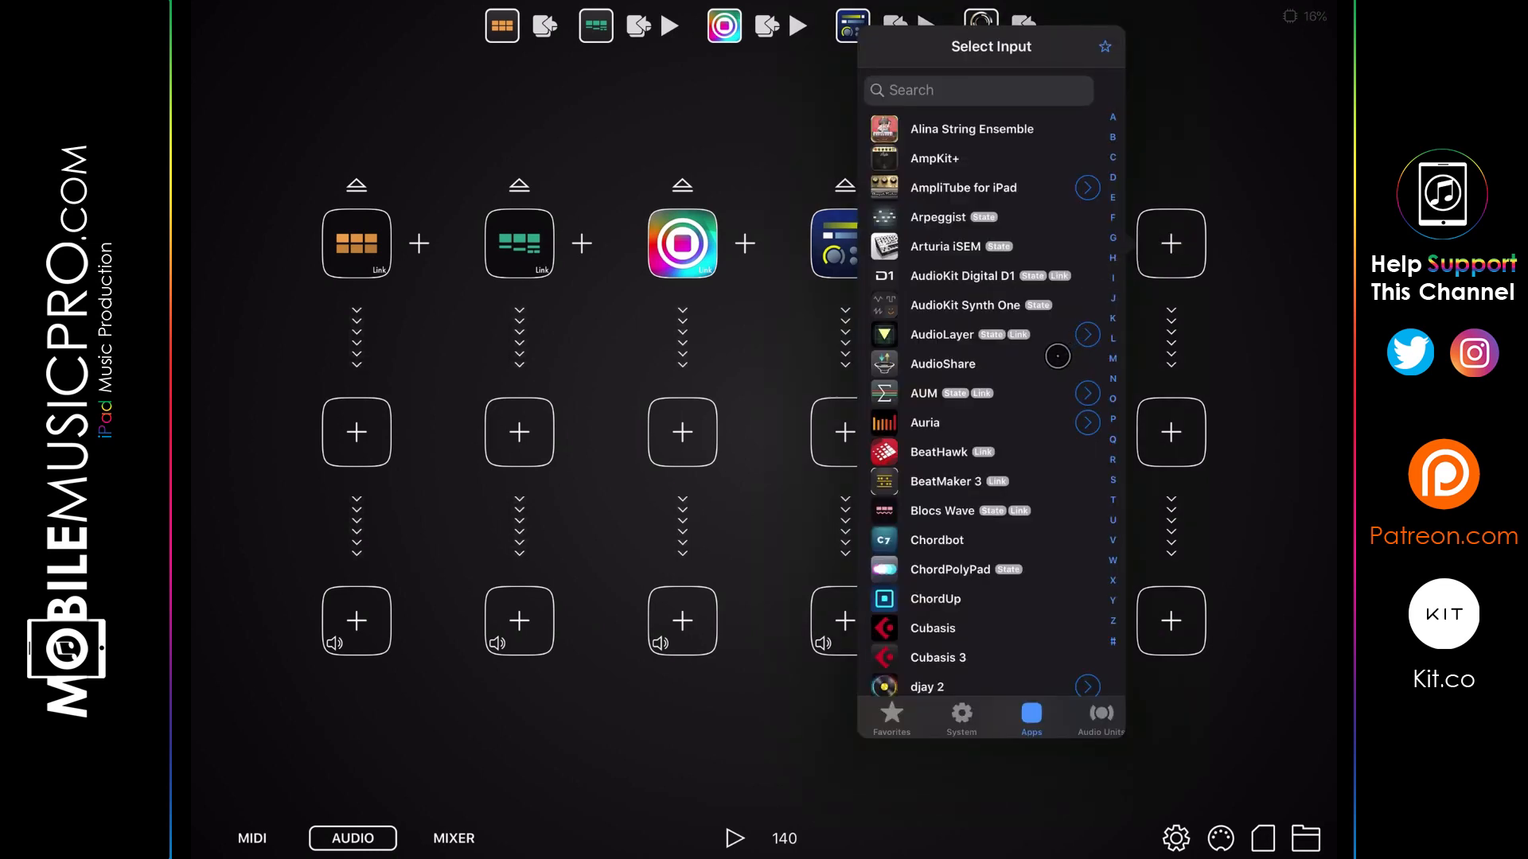
# Scroll the Select Input Apps list down to reach SynthMaster Player.
pyautogui.scroll(-3)
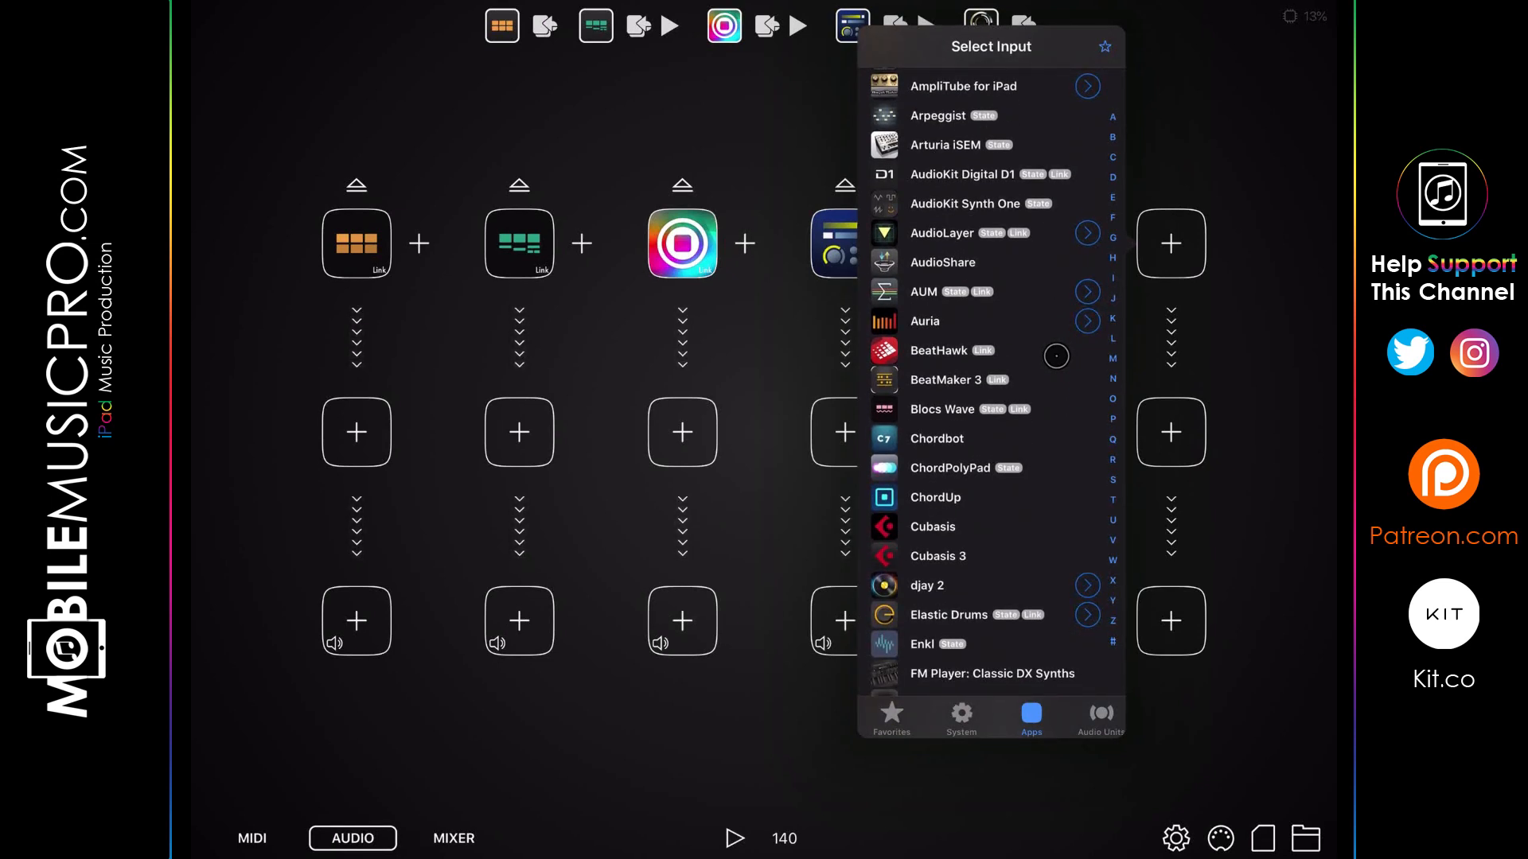
pyautogui.scroll(-3)
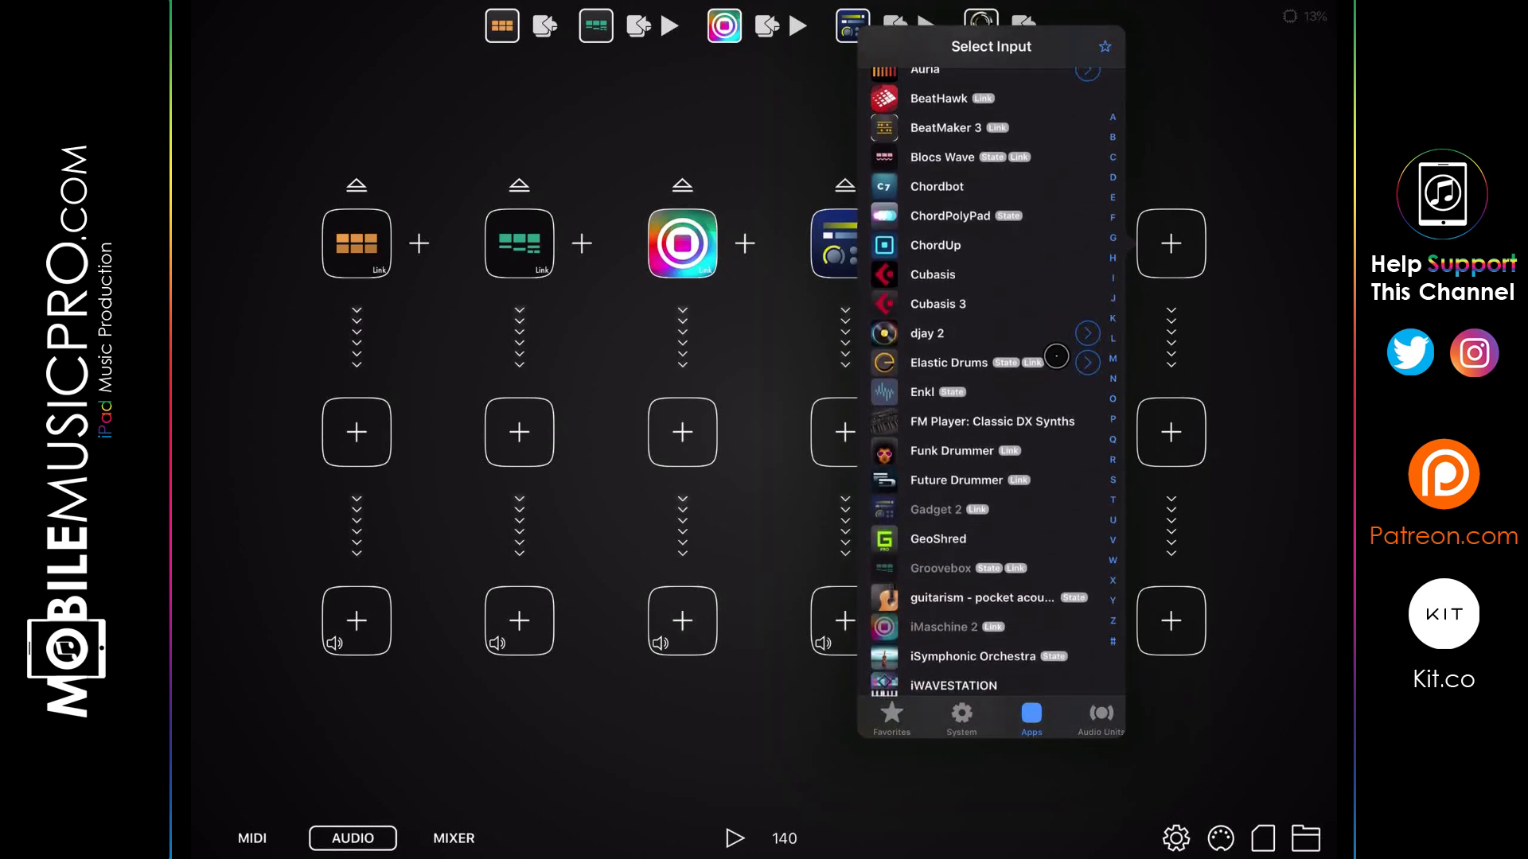
pyautogui.scroll(-3)
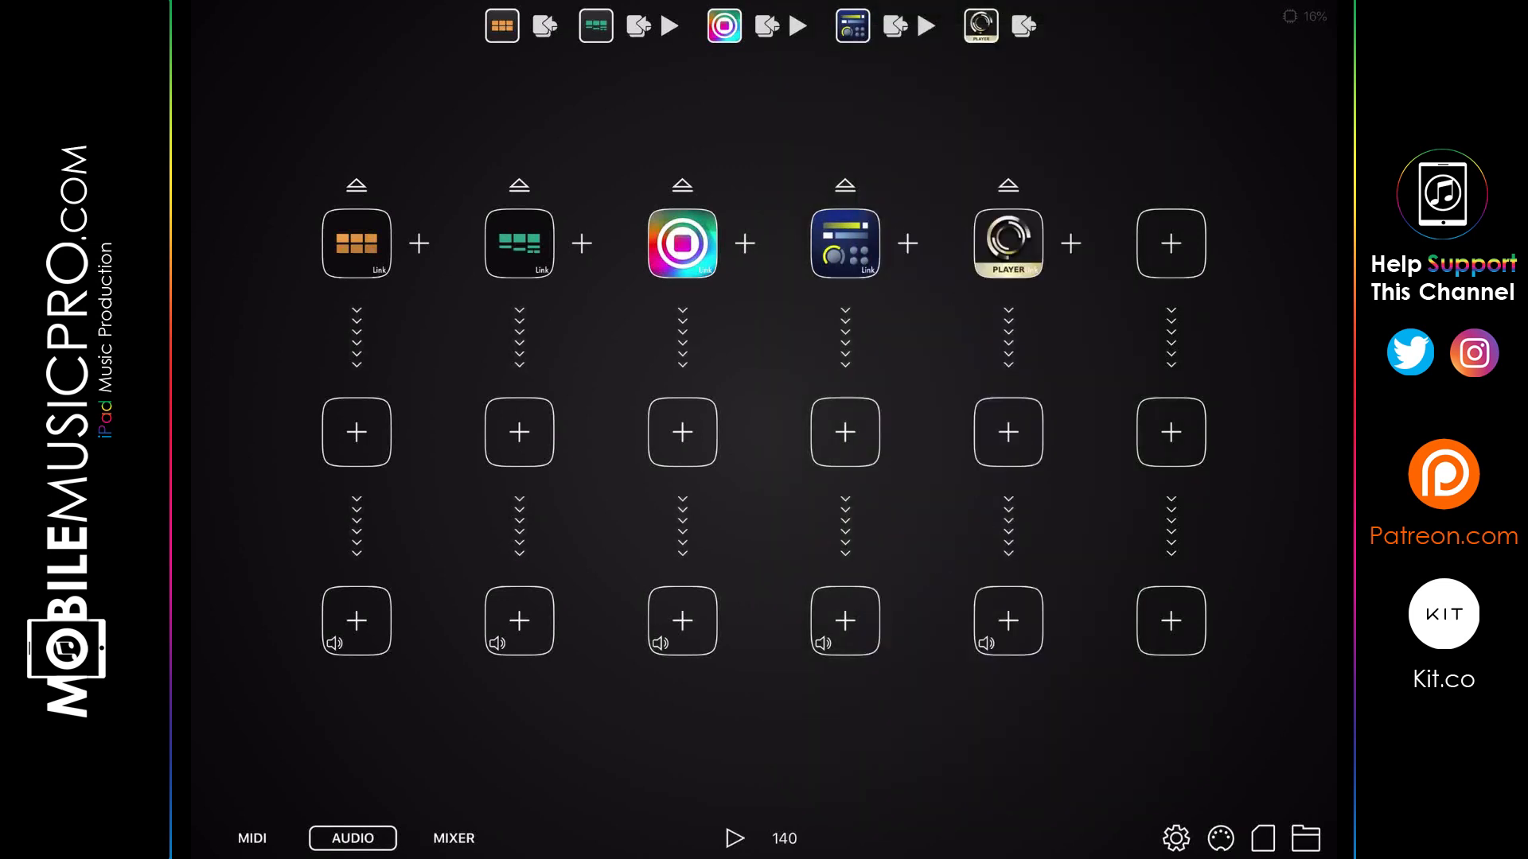
pyautogui.click(452, 839)
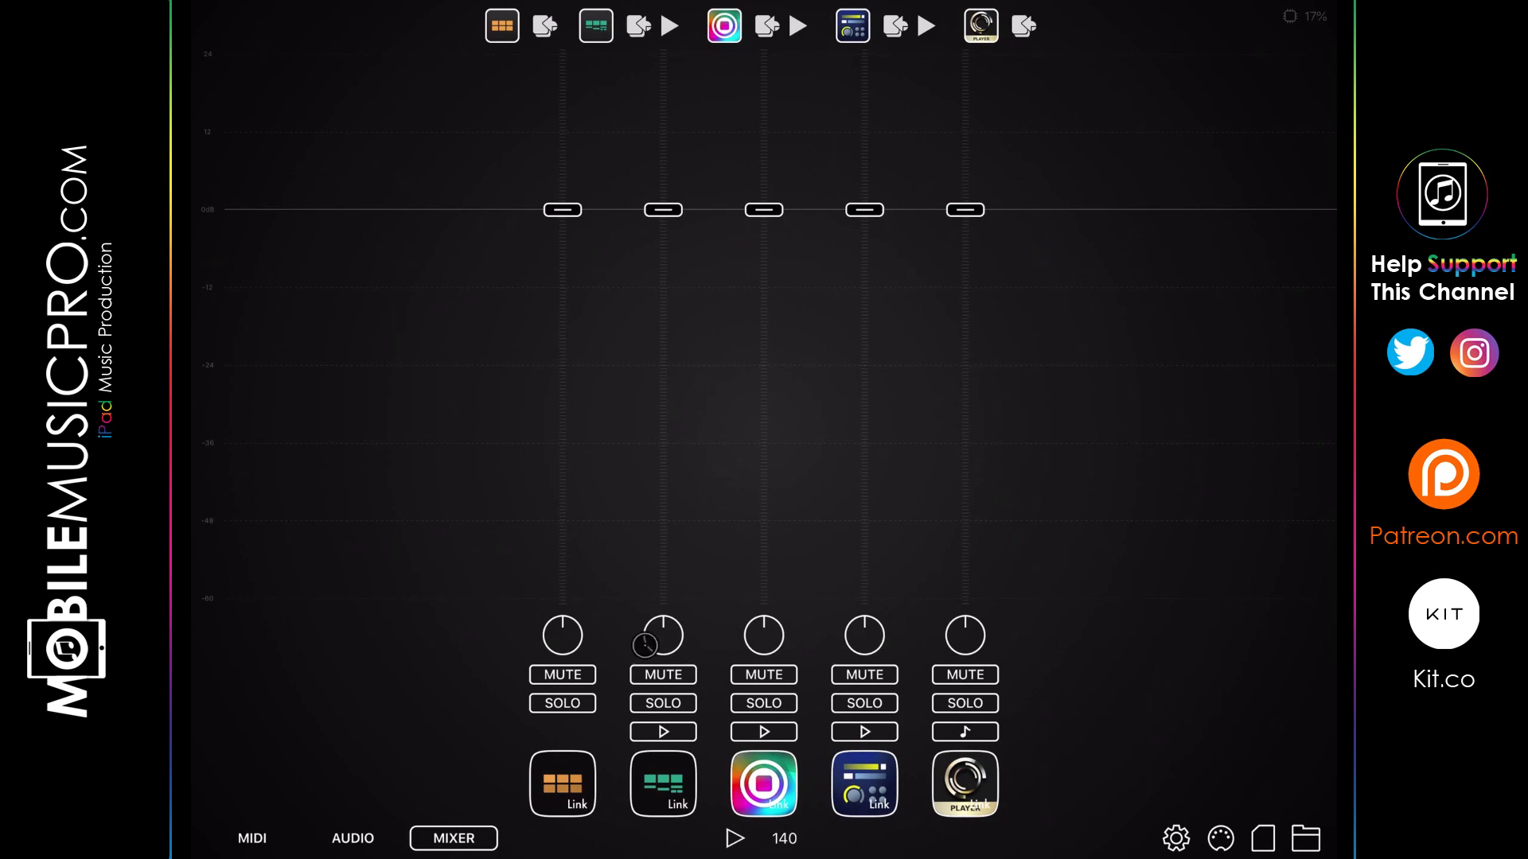
pyautogui.click(351, 839)
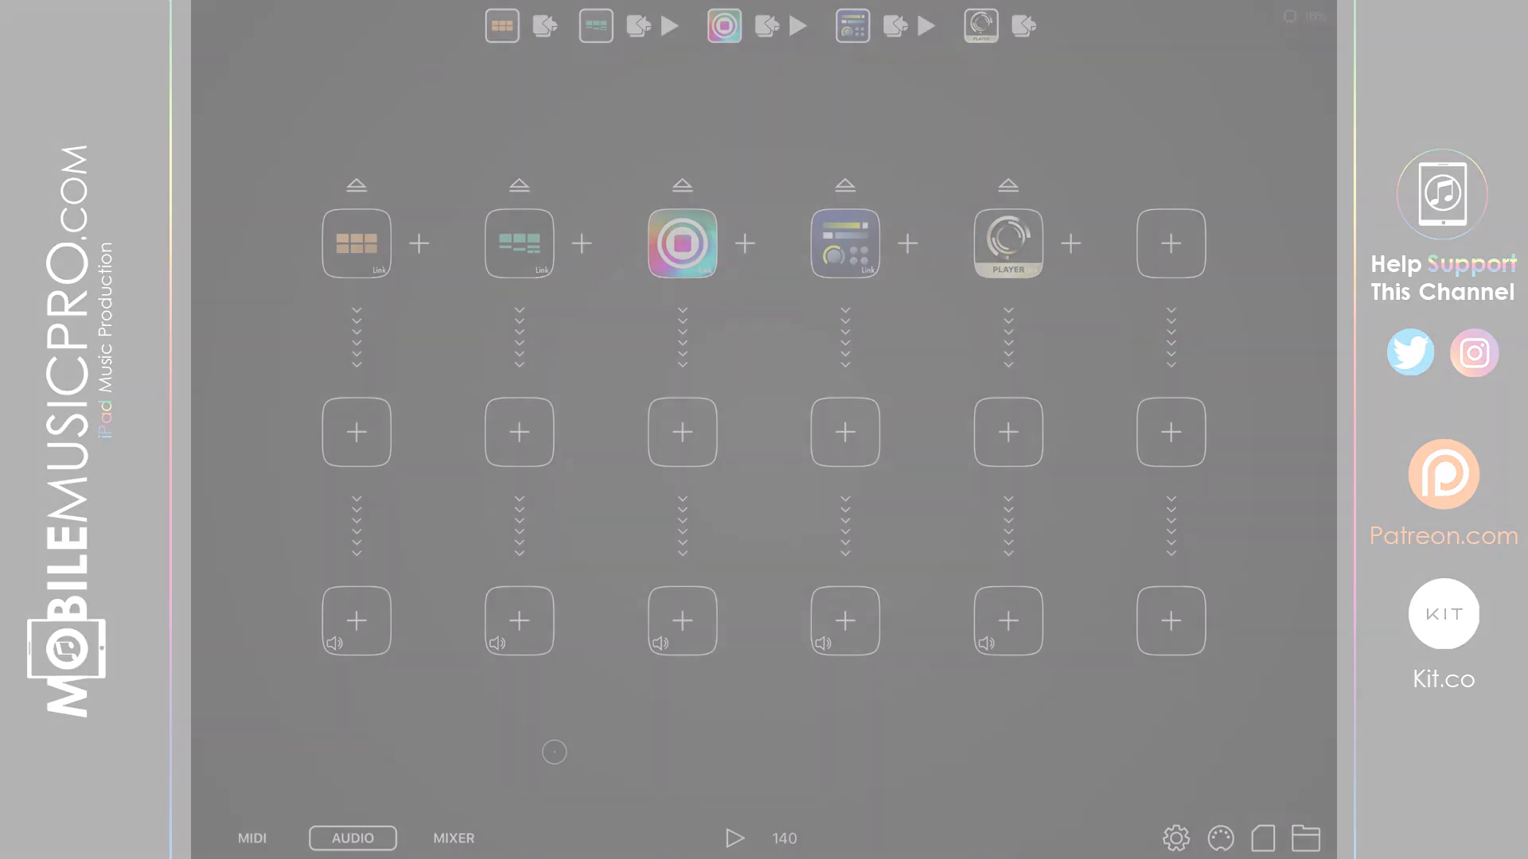